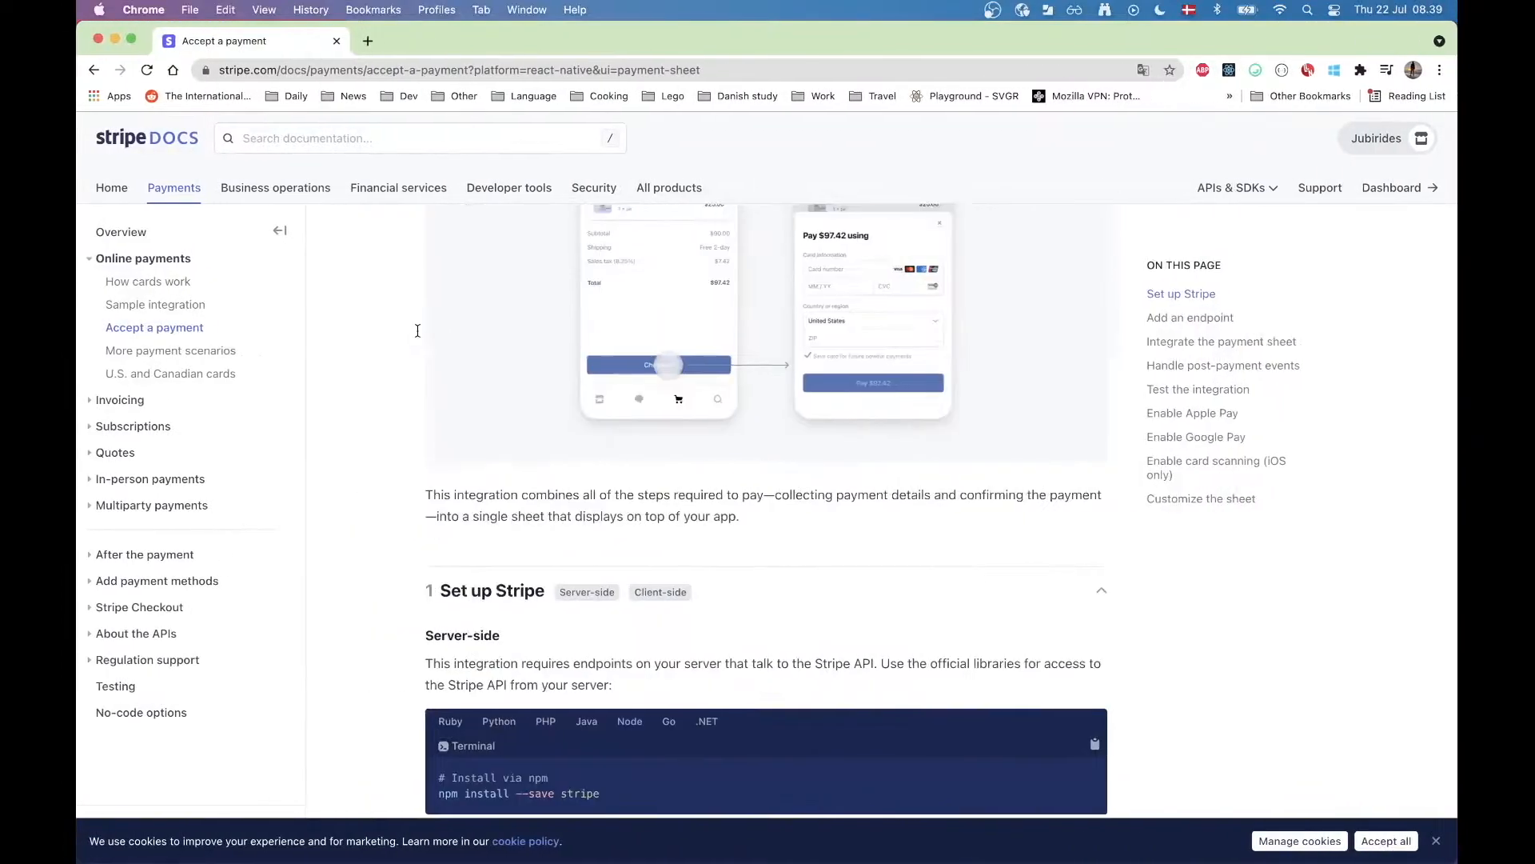
# Step: Review the server's index.ts payment-intent code from the file tree, then hide the tree again
pyautogui.scroll(-3)
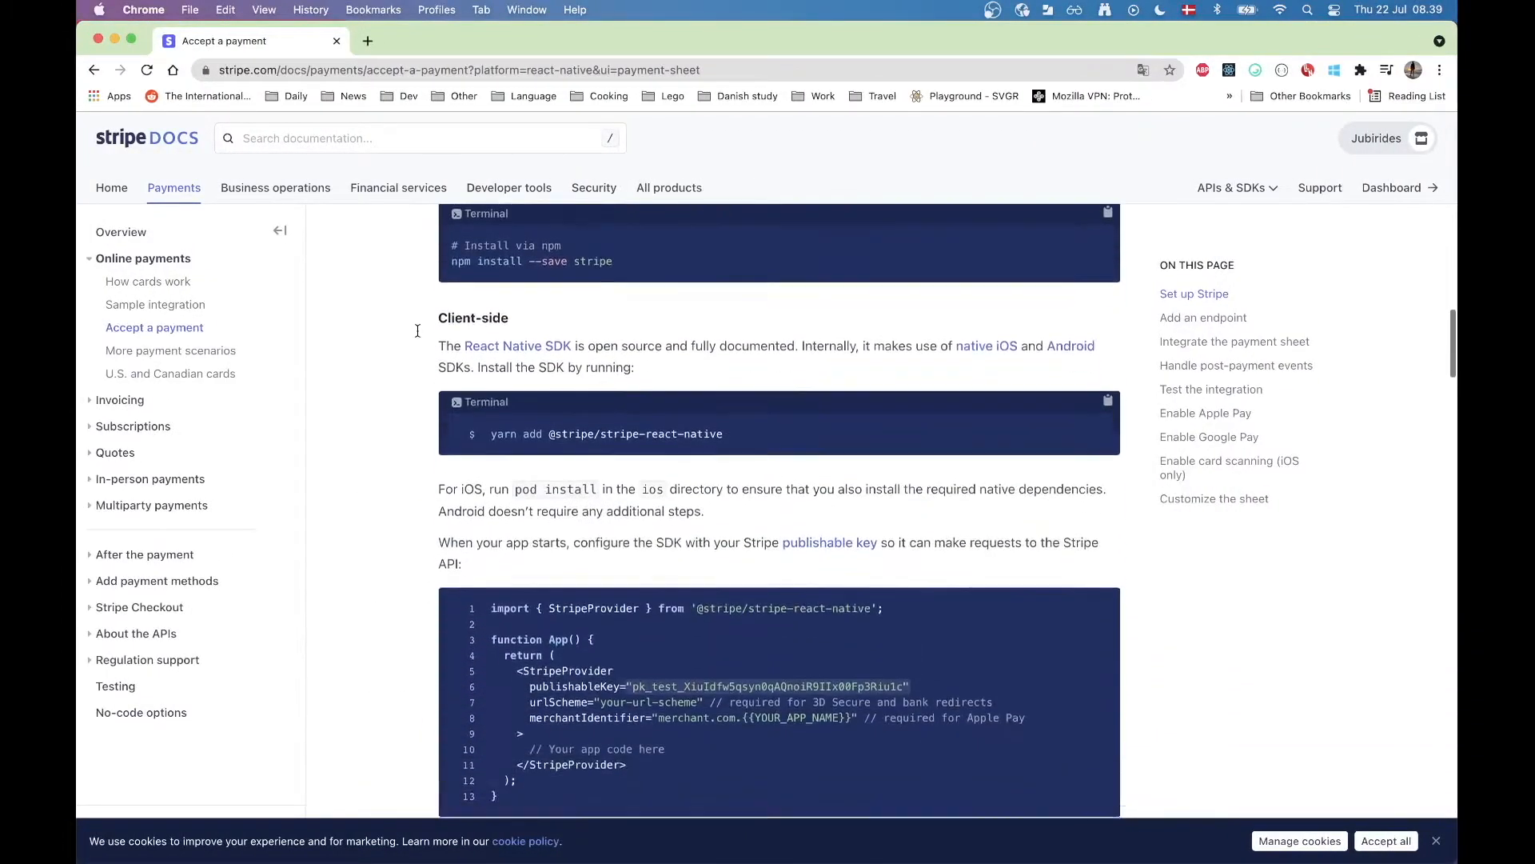
pyautogui.scroll(3)
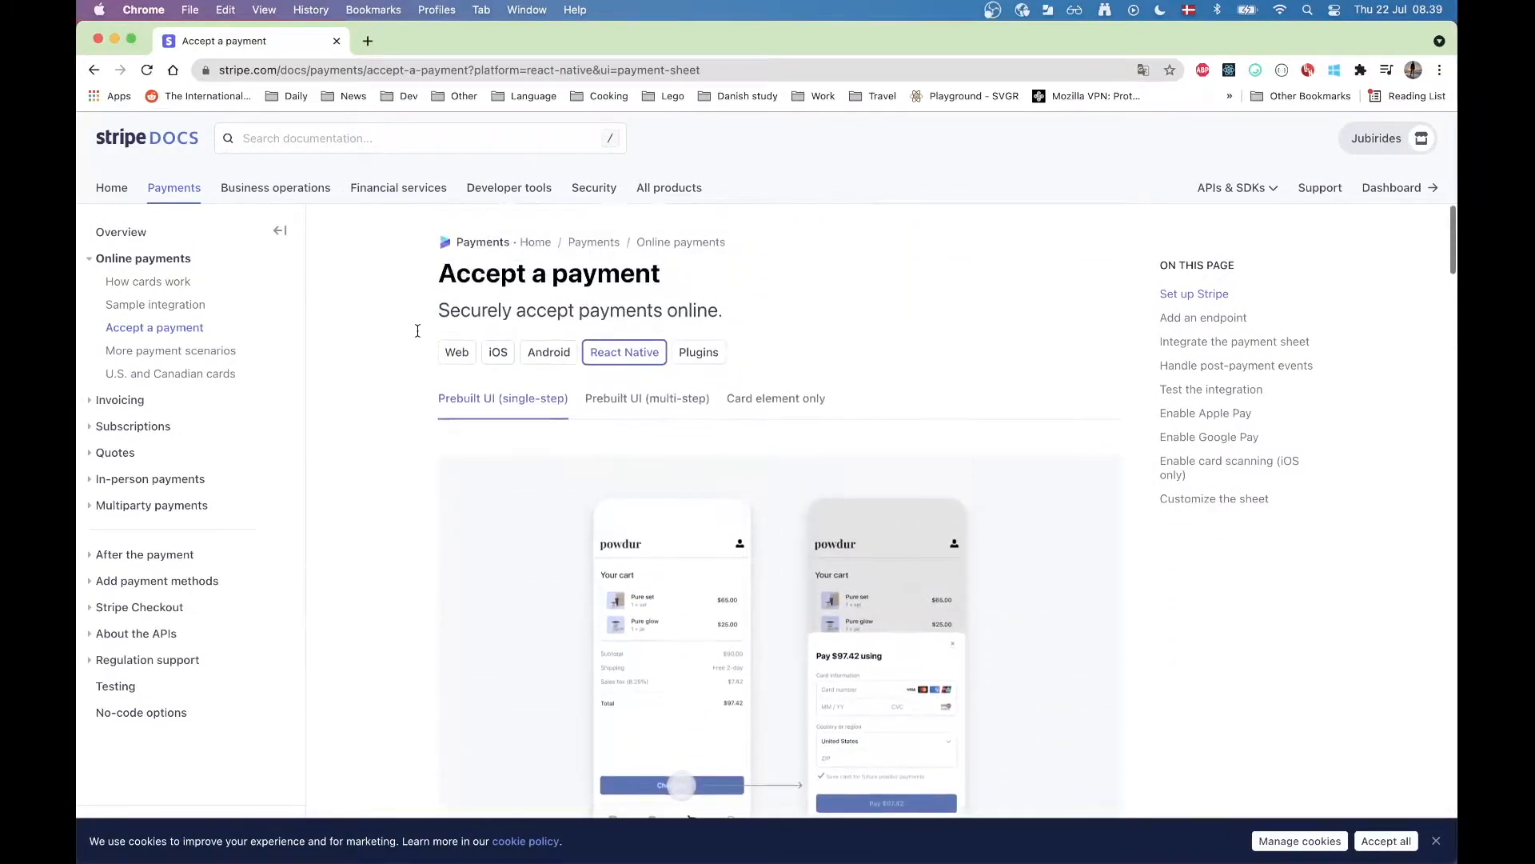
pyautogui.scroll(-3)
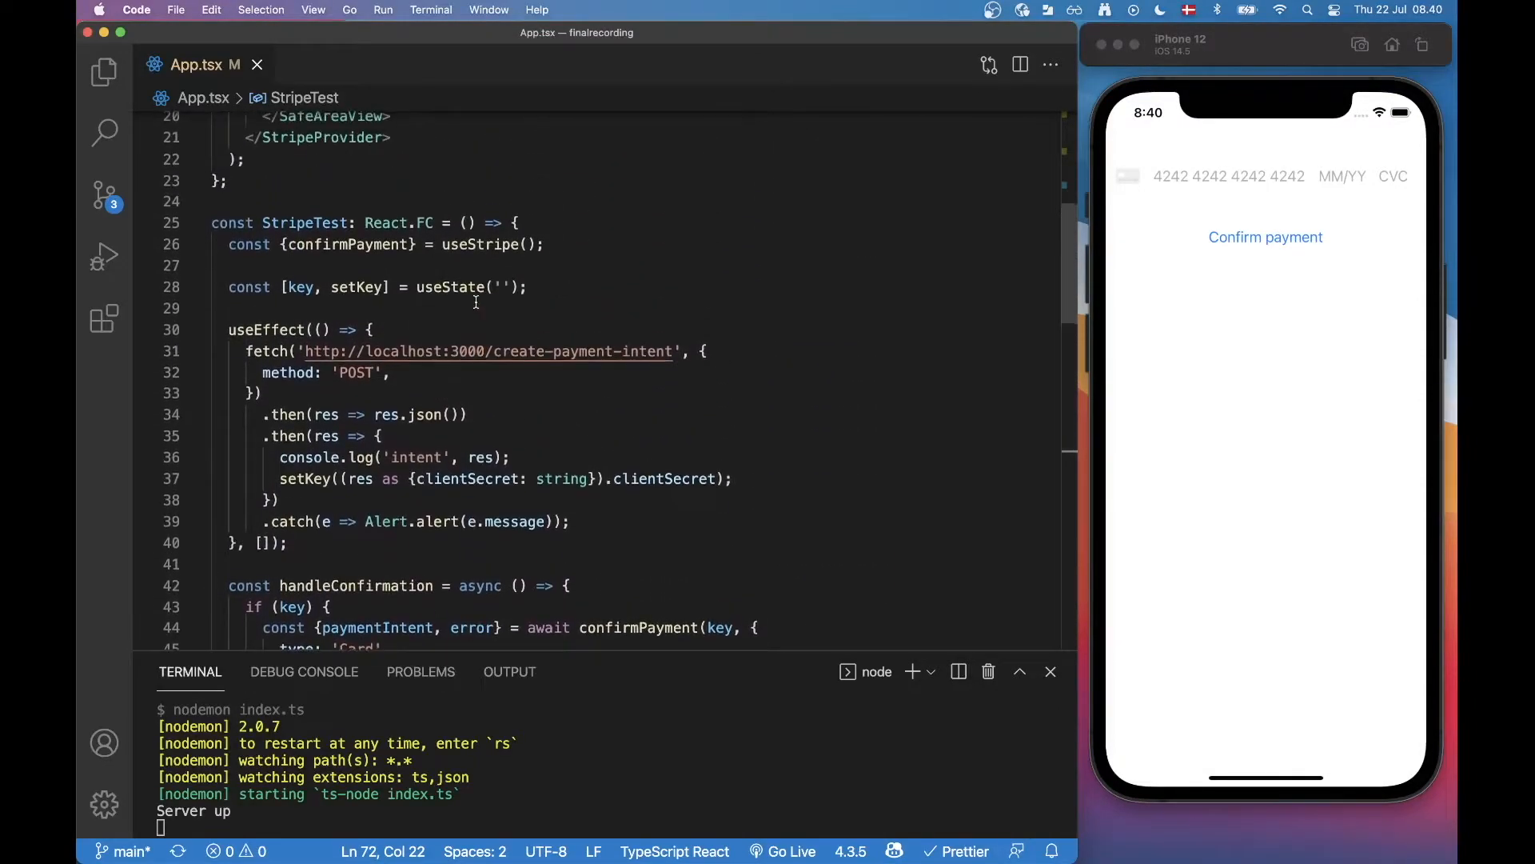
pyautogui.click(104, 72)
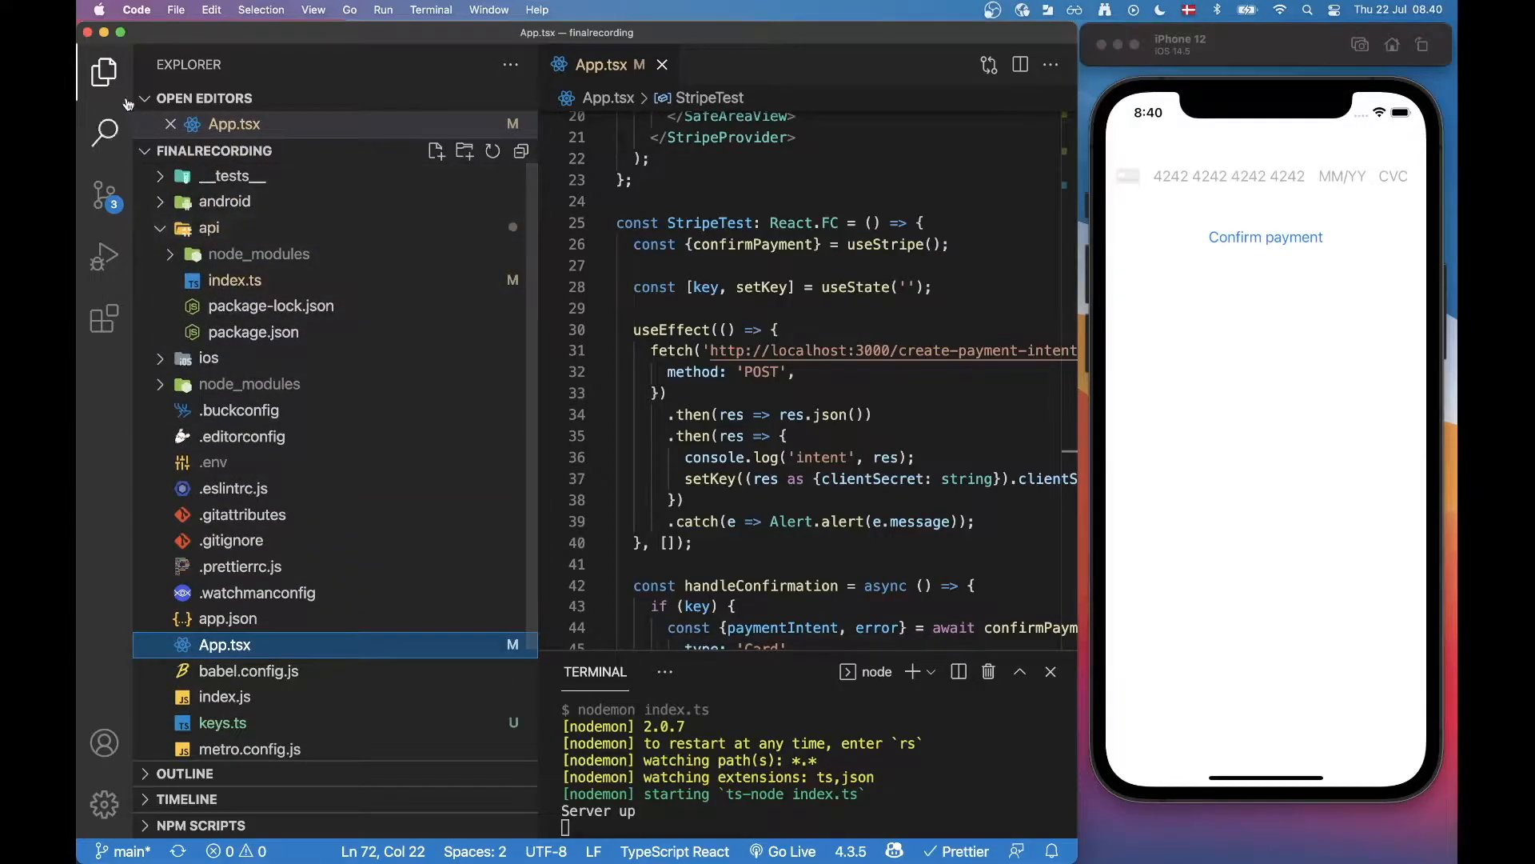
pyautogui.click(235, 307)
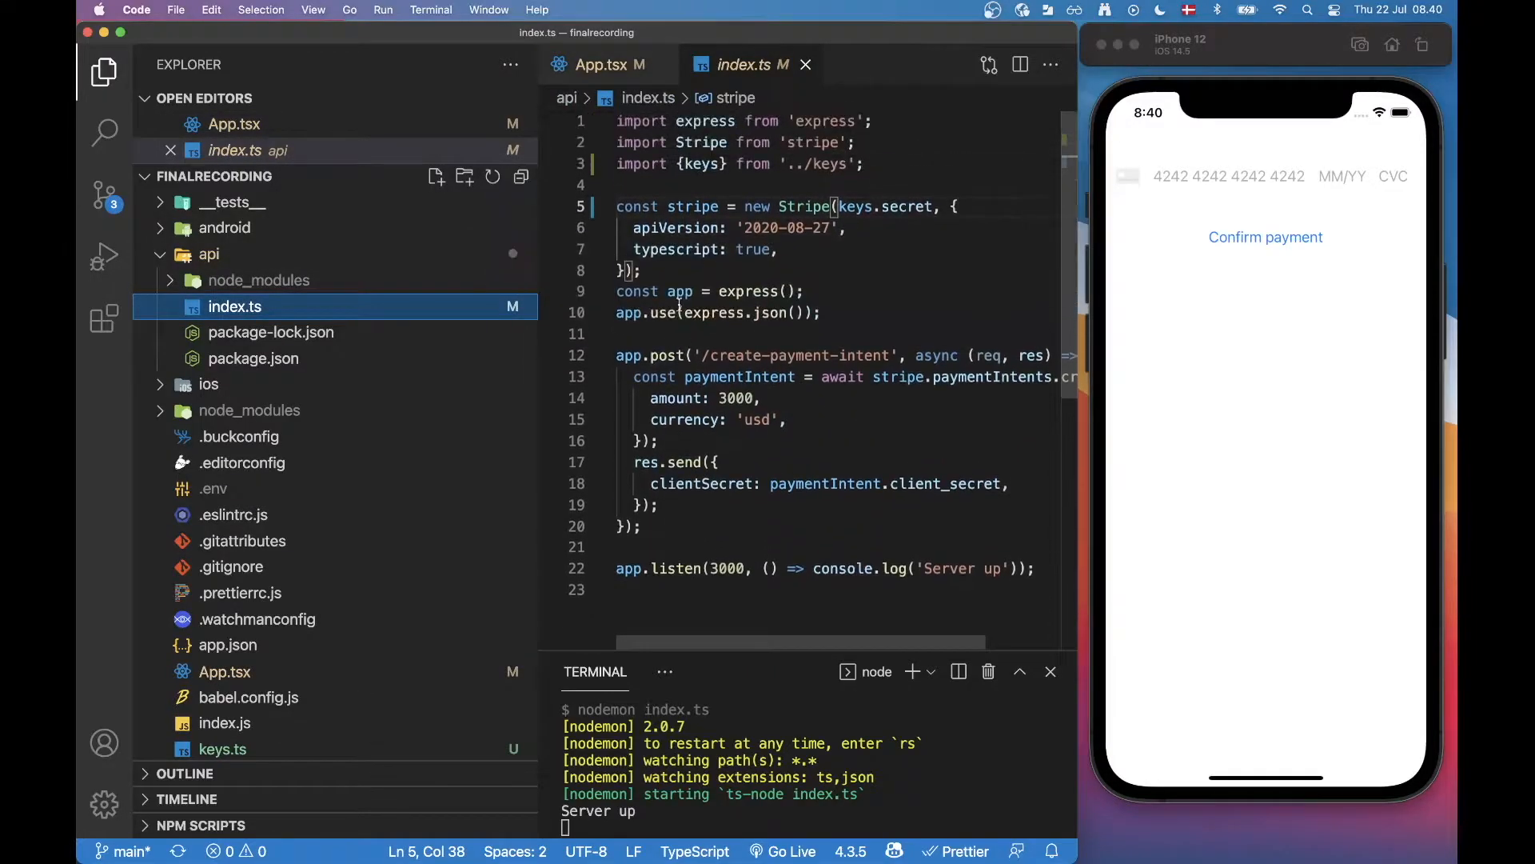
pyautogui.click(718, 461)
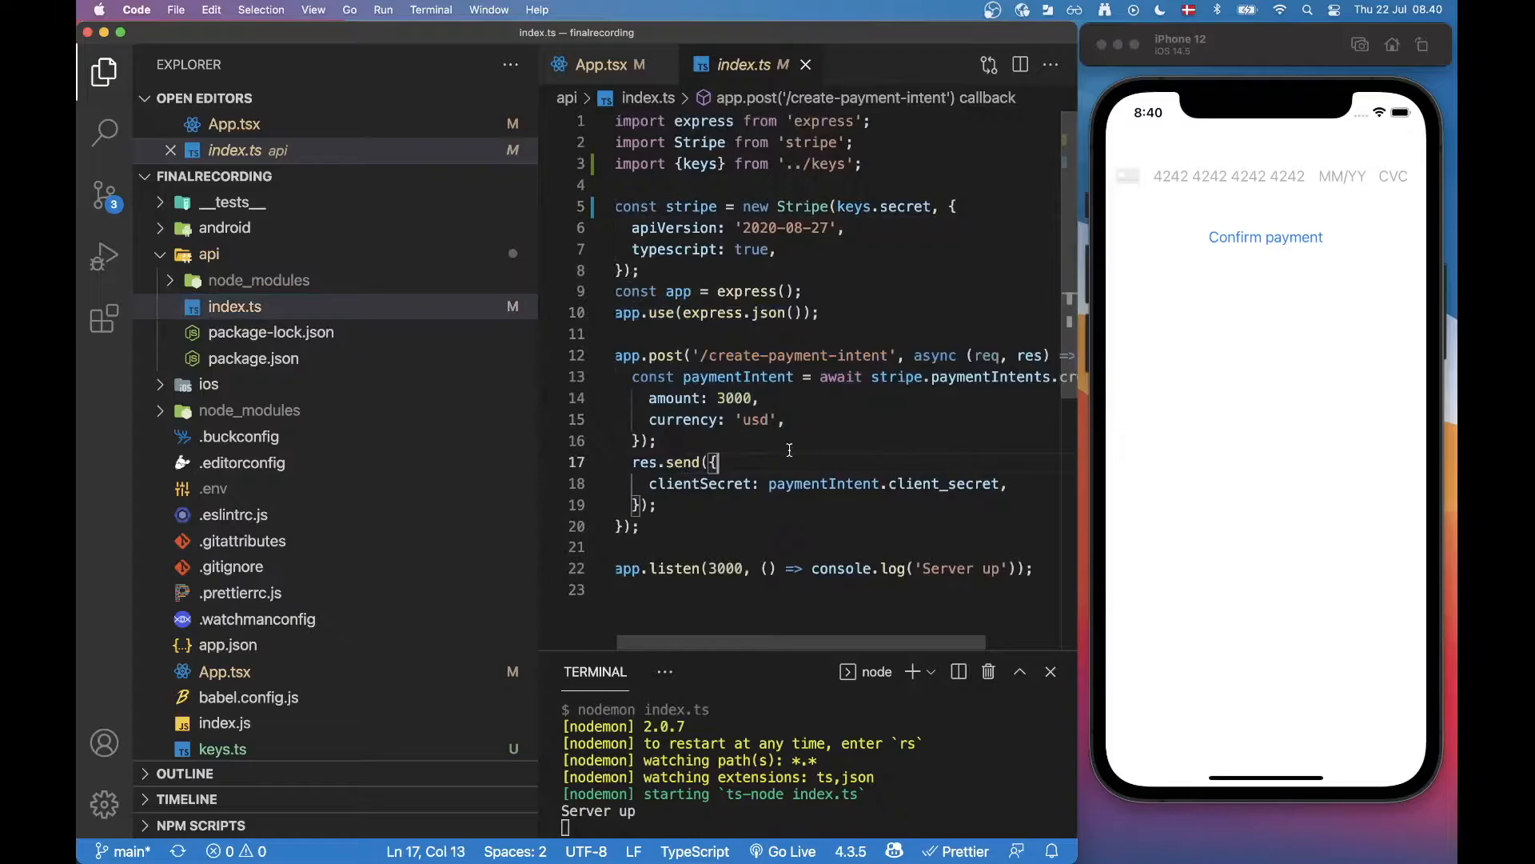
pyautogui.moveTo(771, 478); pyautogui.dragTo(659, 499)
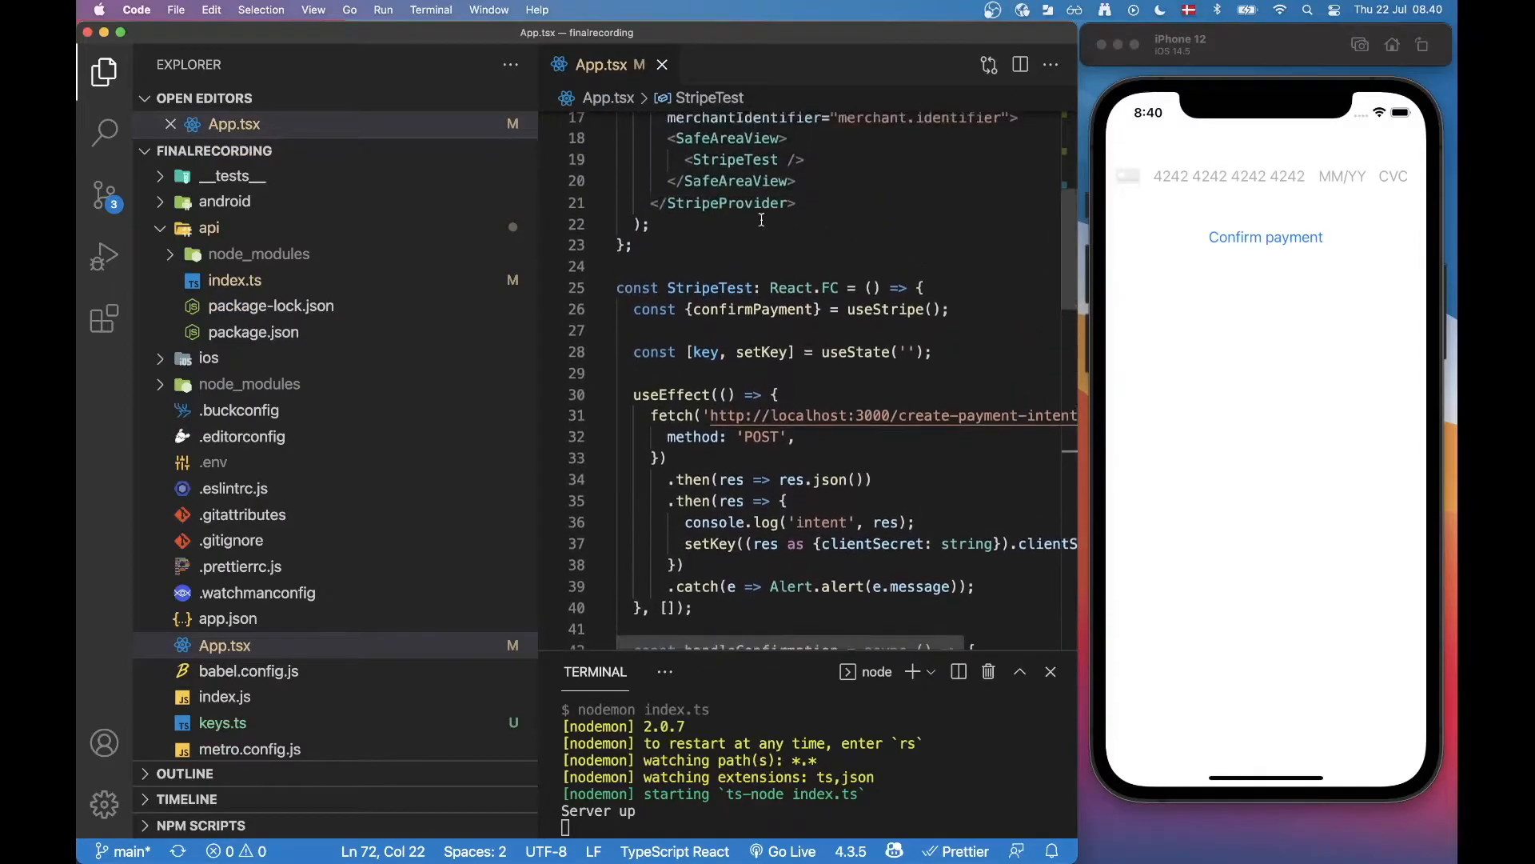
pyautogui.scroll(-3)
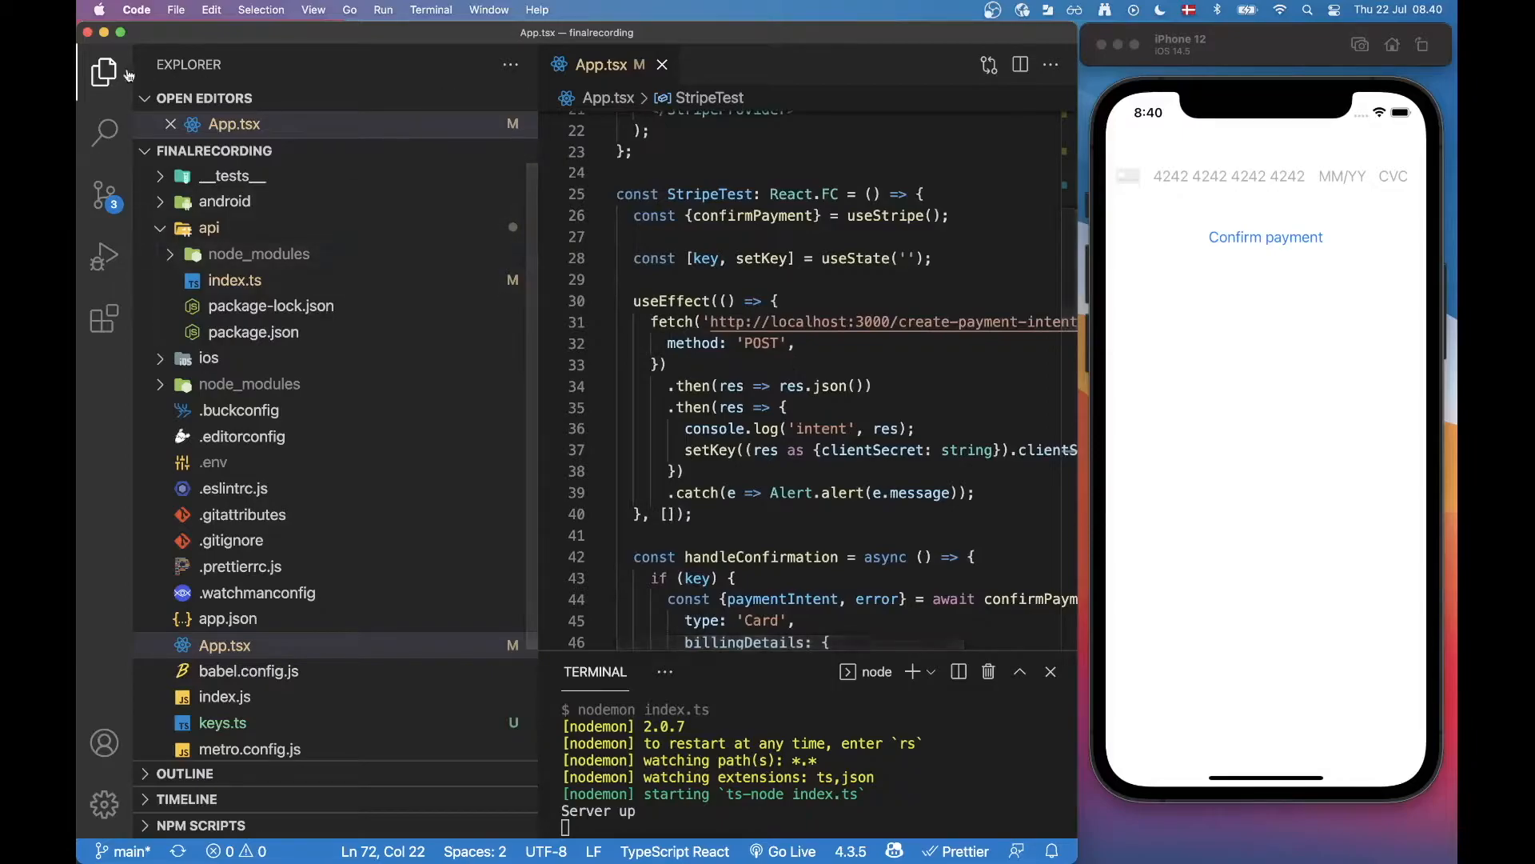
pyautogui.click(104, 71)
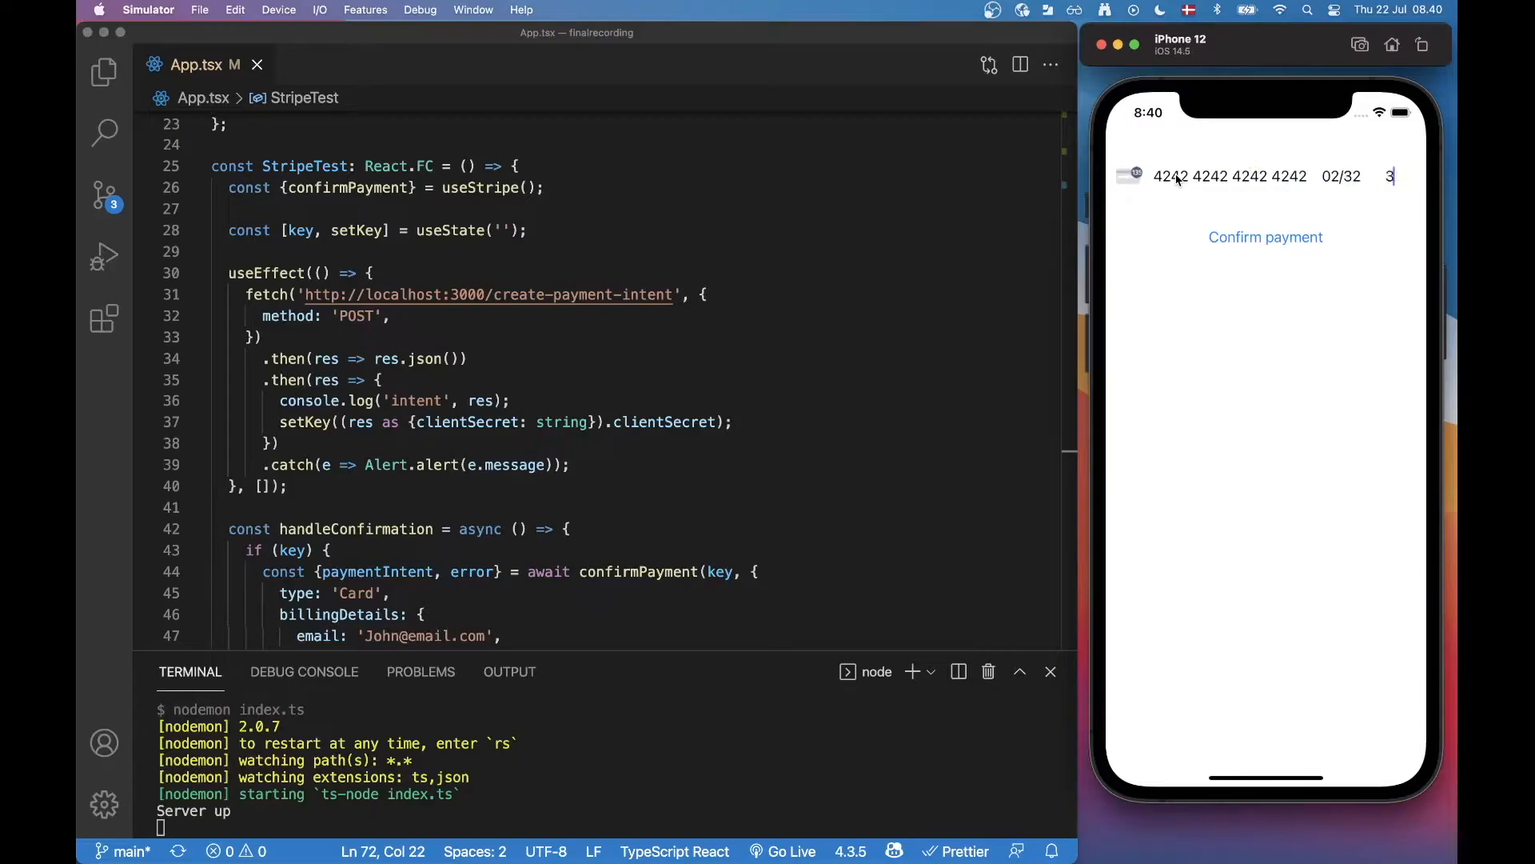
# Step: Complete CVC 323, confirm the test card payment and dismiss the Billed for 3000 alert
pyautogui.write('23')
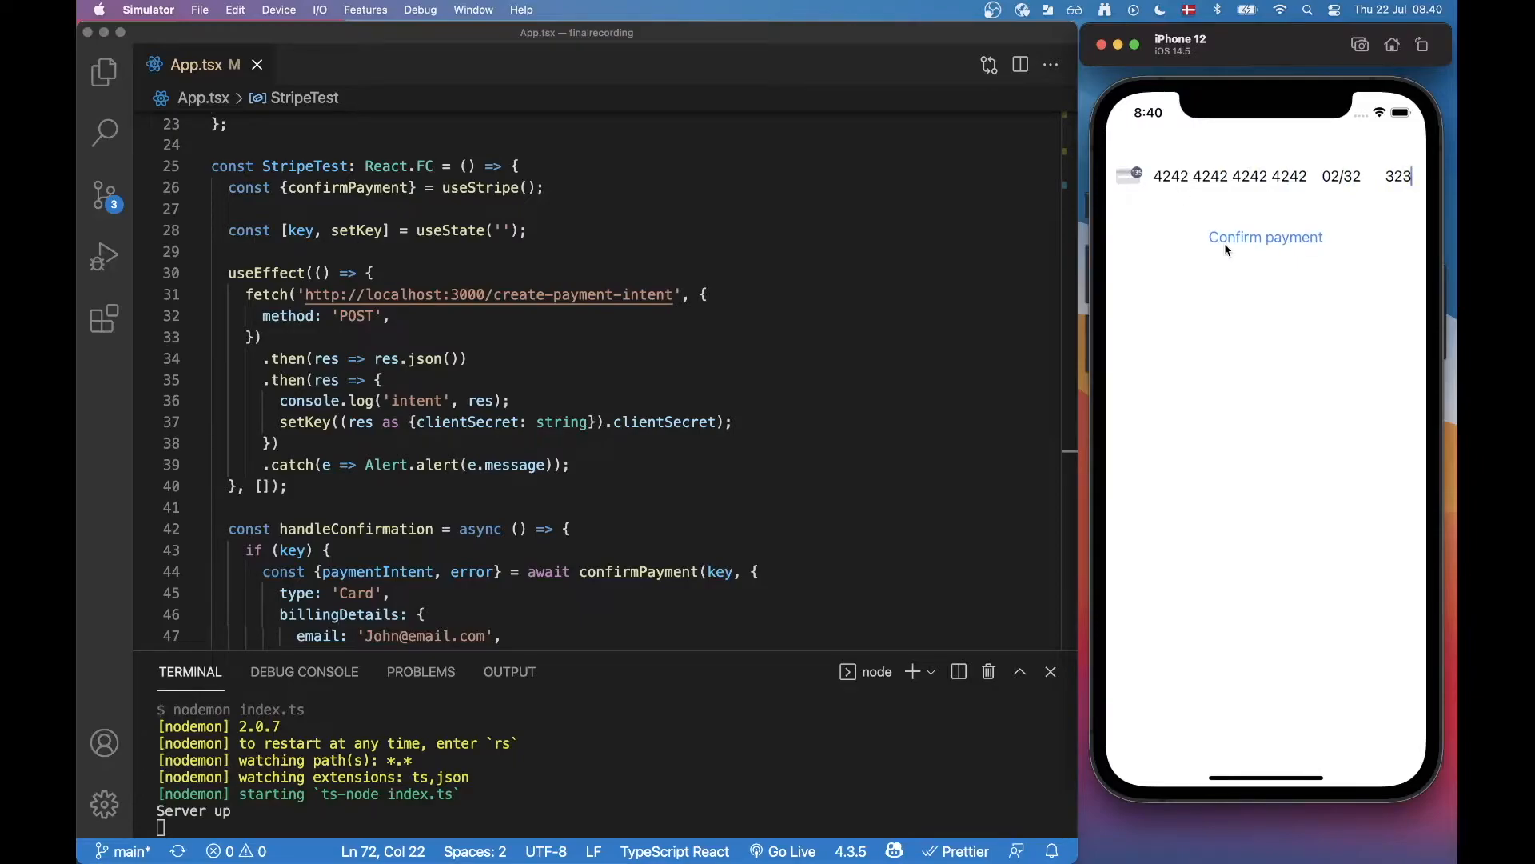
pyautogui.click(1265, 237)
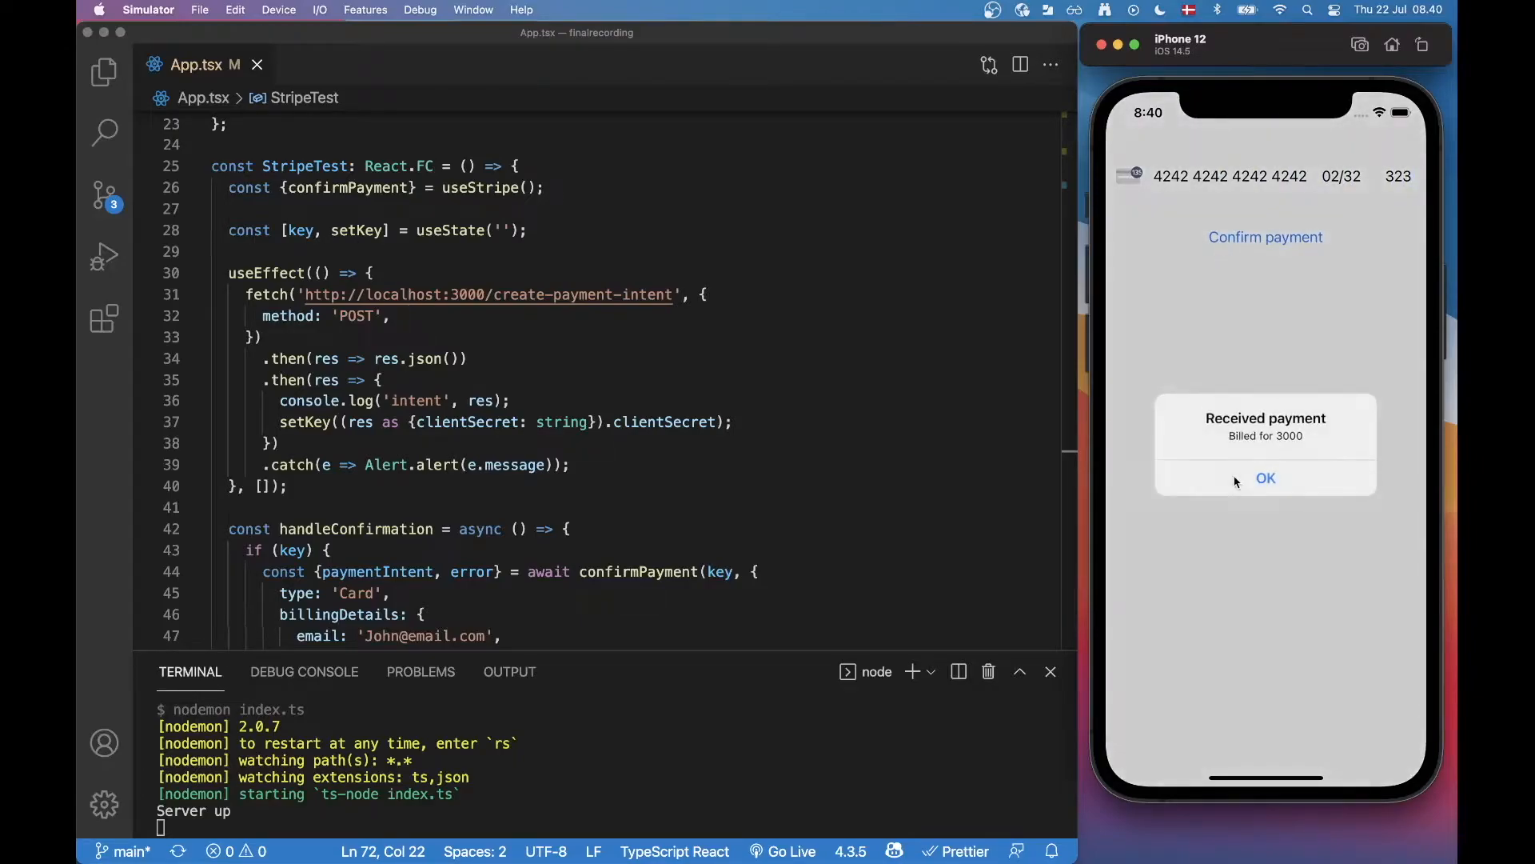
pyautogui.click(1264, 478)
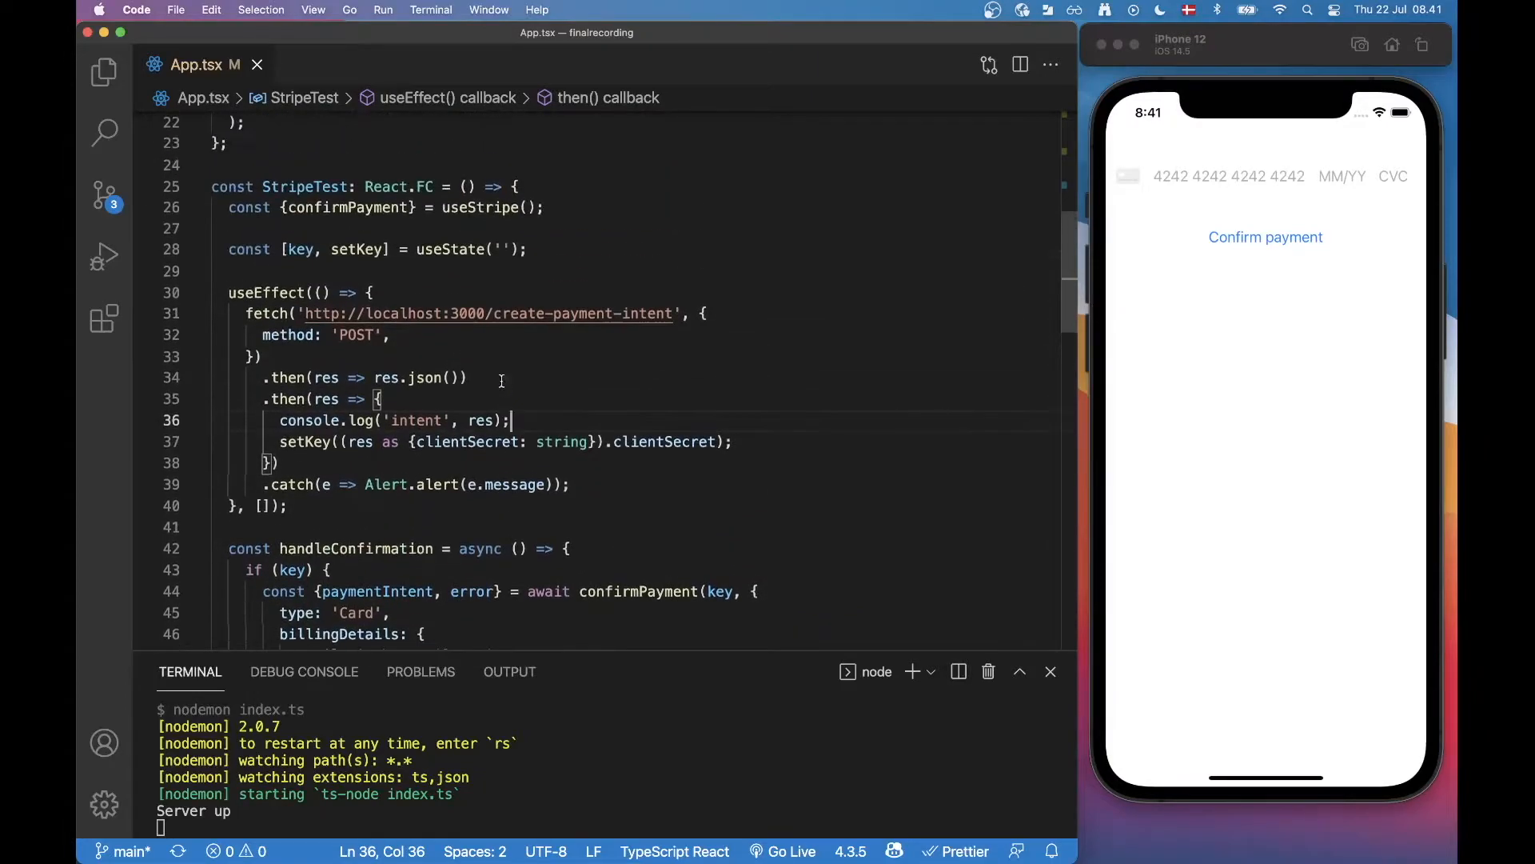
# Step: Destructure initPaymentSheet and presentPaymentSheet from useStripe on line 26 via IntelliSense completions
pyautogui.doubleClick(345, 207)
pyautogui.write(', ini')
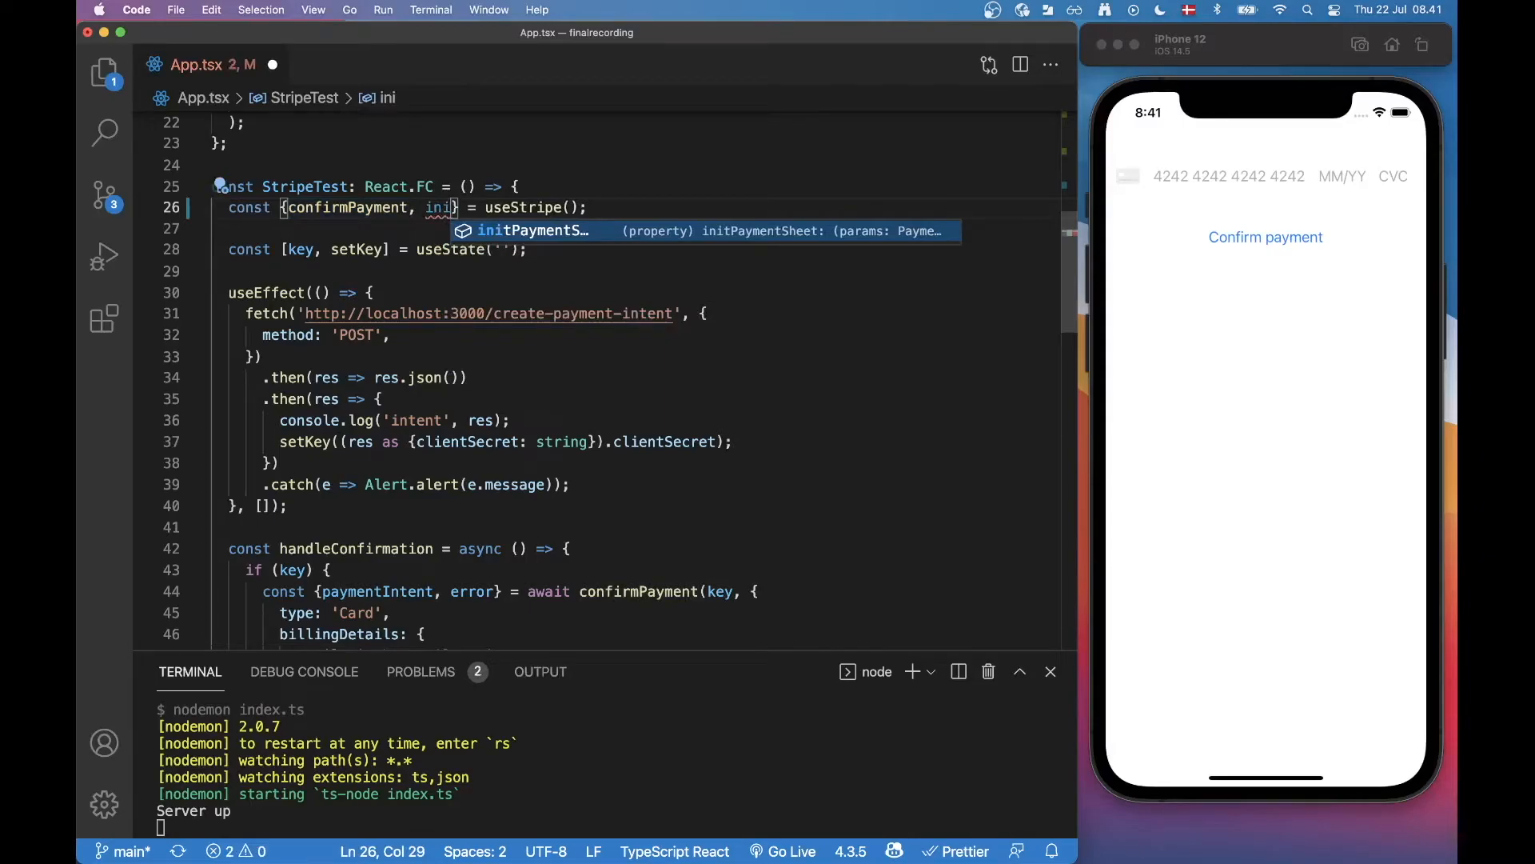
pyautogui.press('Tab')
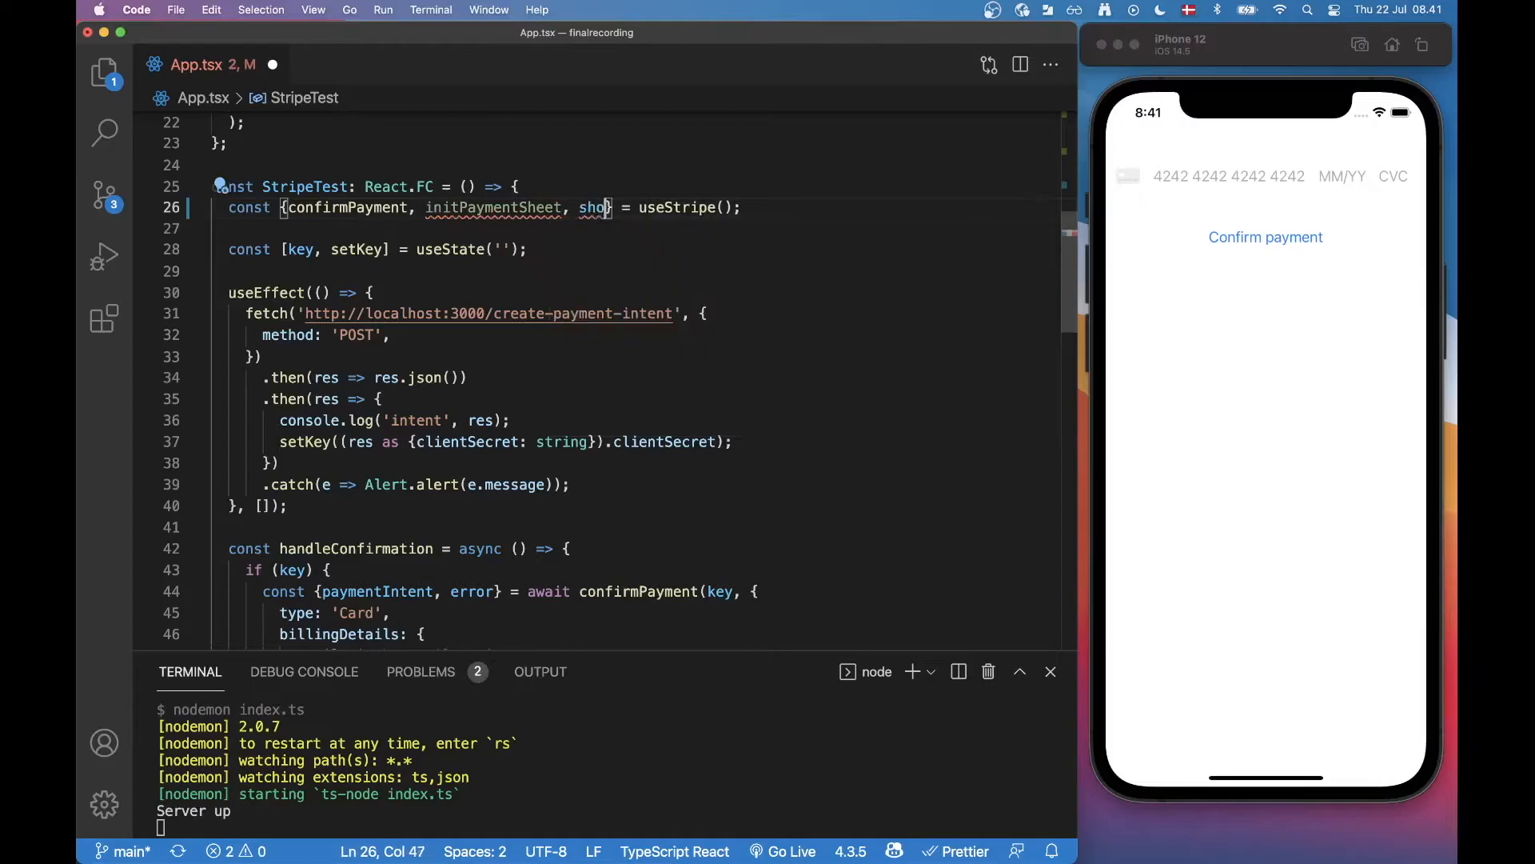
pyautogui.write('payment')
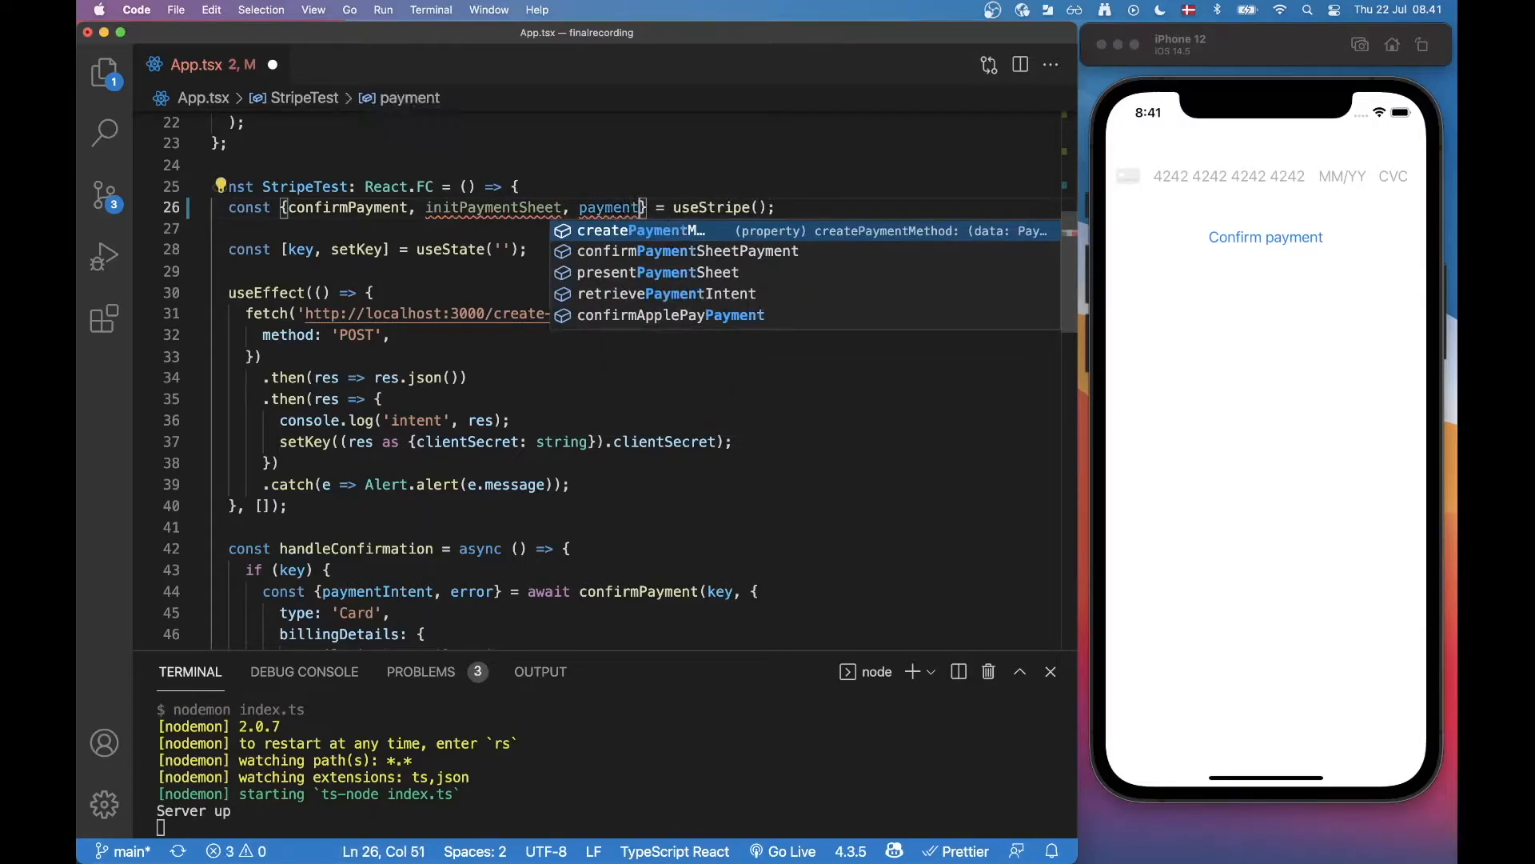
pyautogui.press('Down')
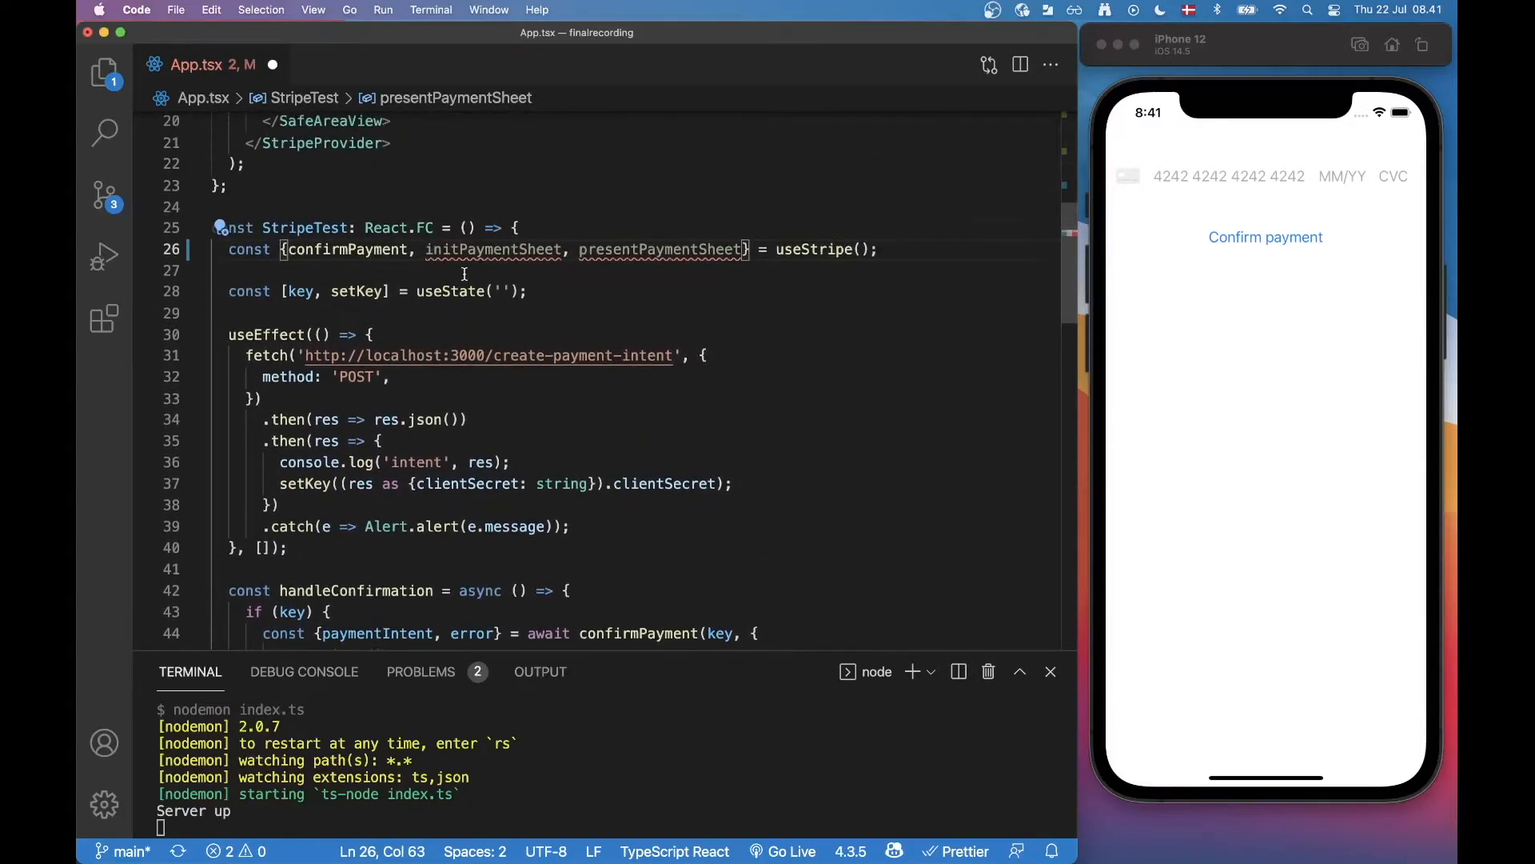
pyautogui.doubleClick(489, 246)
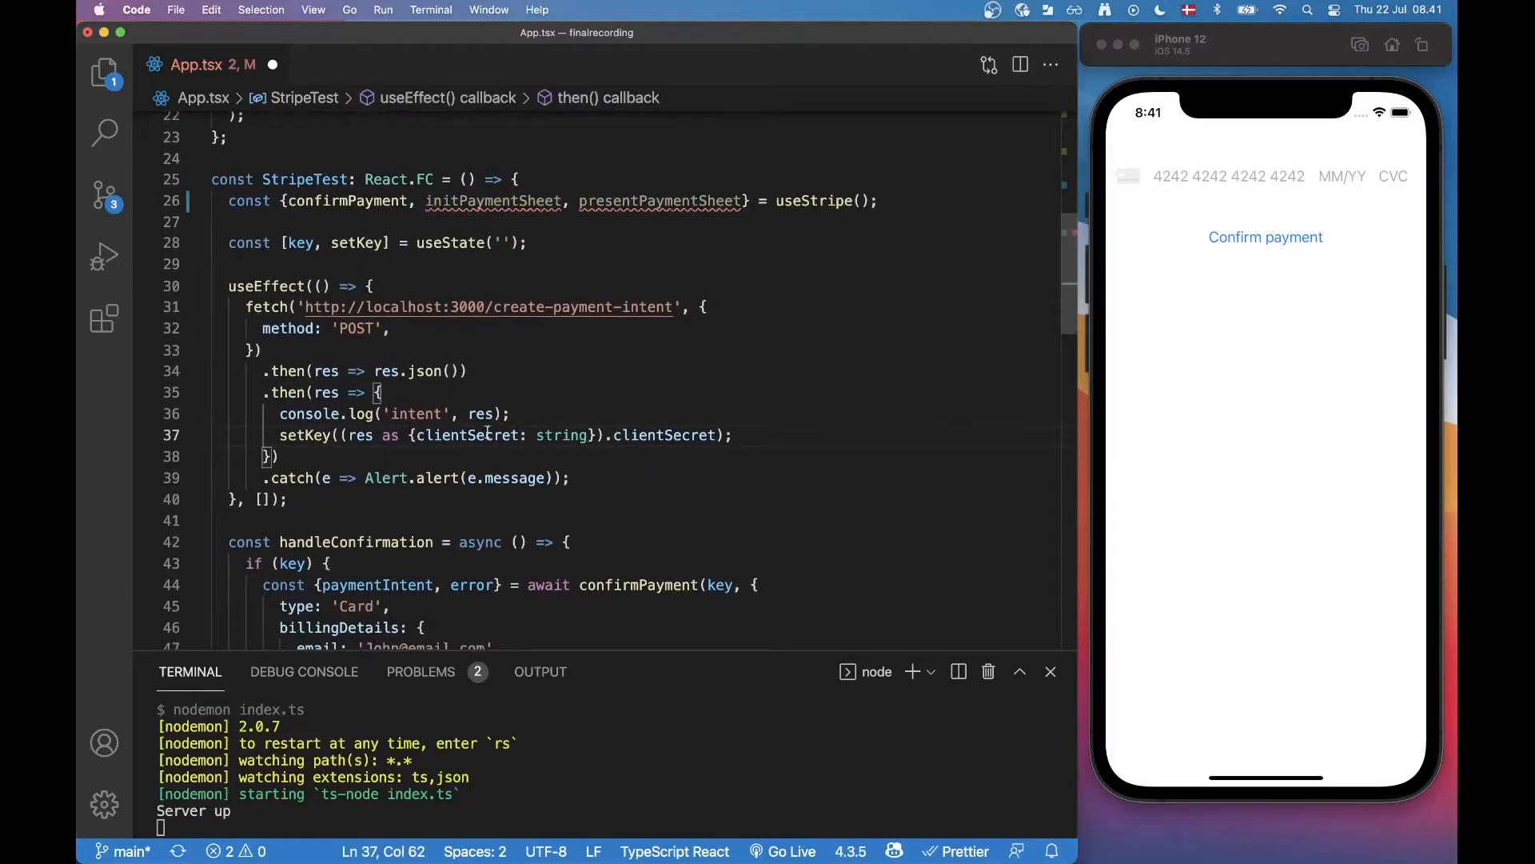
# Step: Call initPaymentSheet({paymentIntentClientSecret: key}) right after setKey in the fetch then-callback
pyautogui.press('enter')
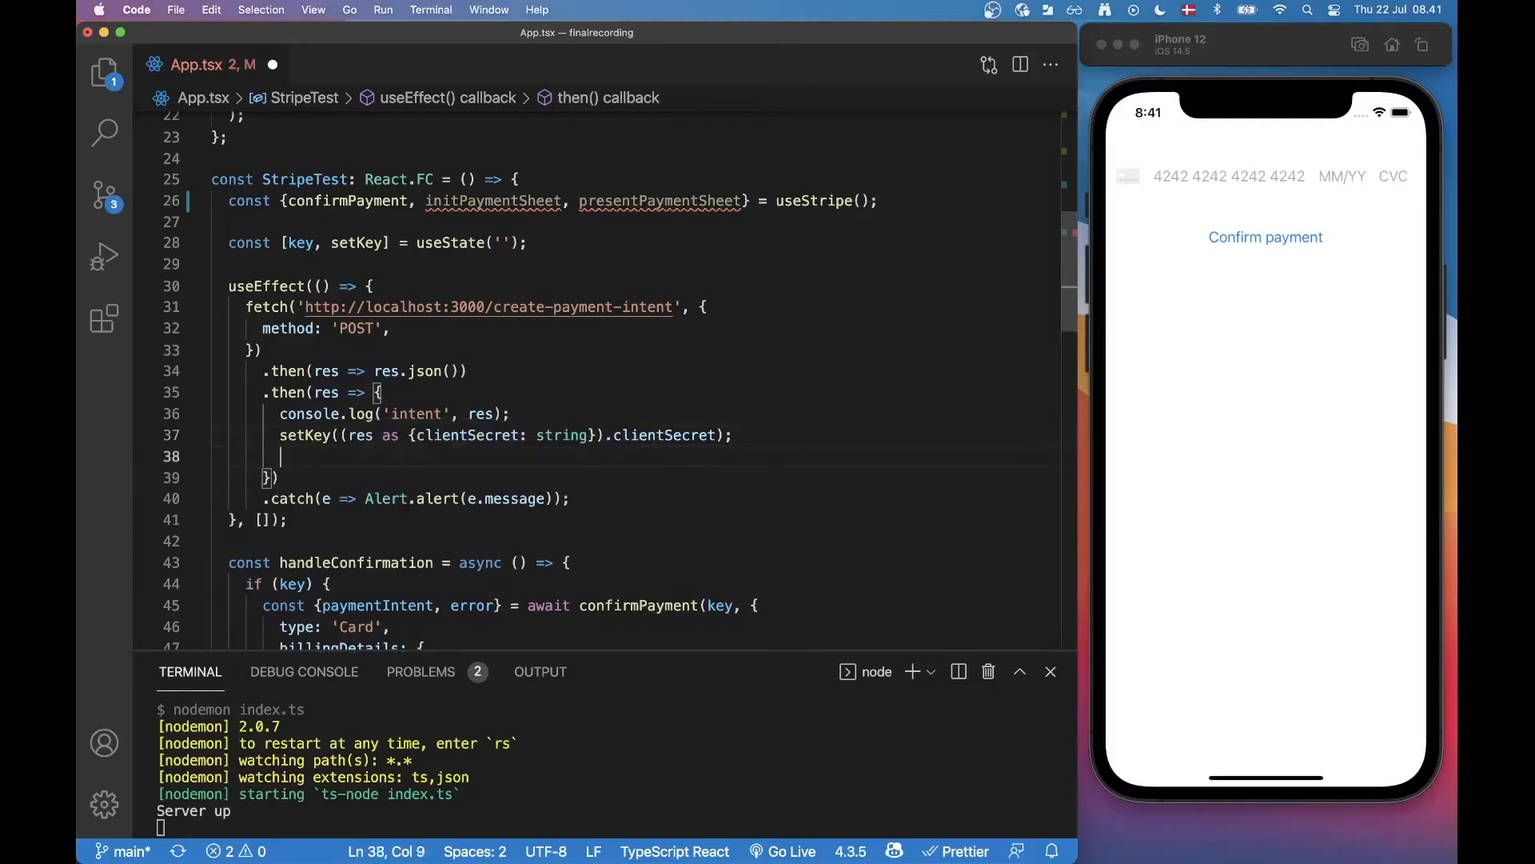
pyautogui.write('});')
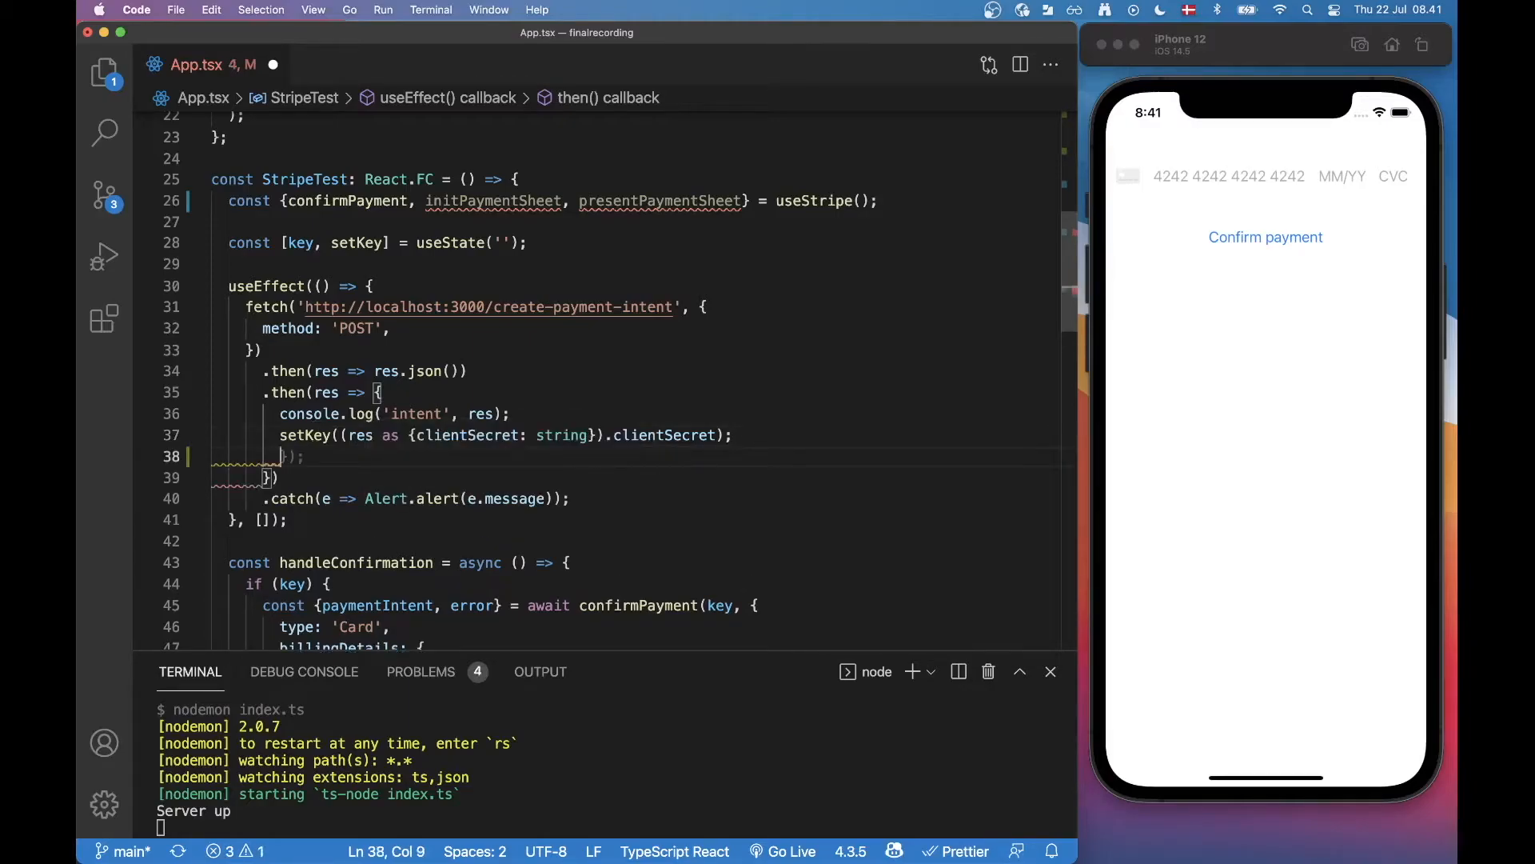
pyautogui.write('initPaymentSheet')
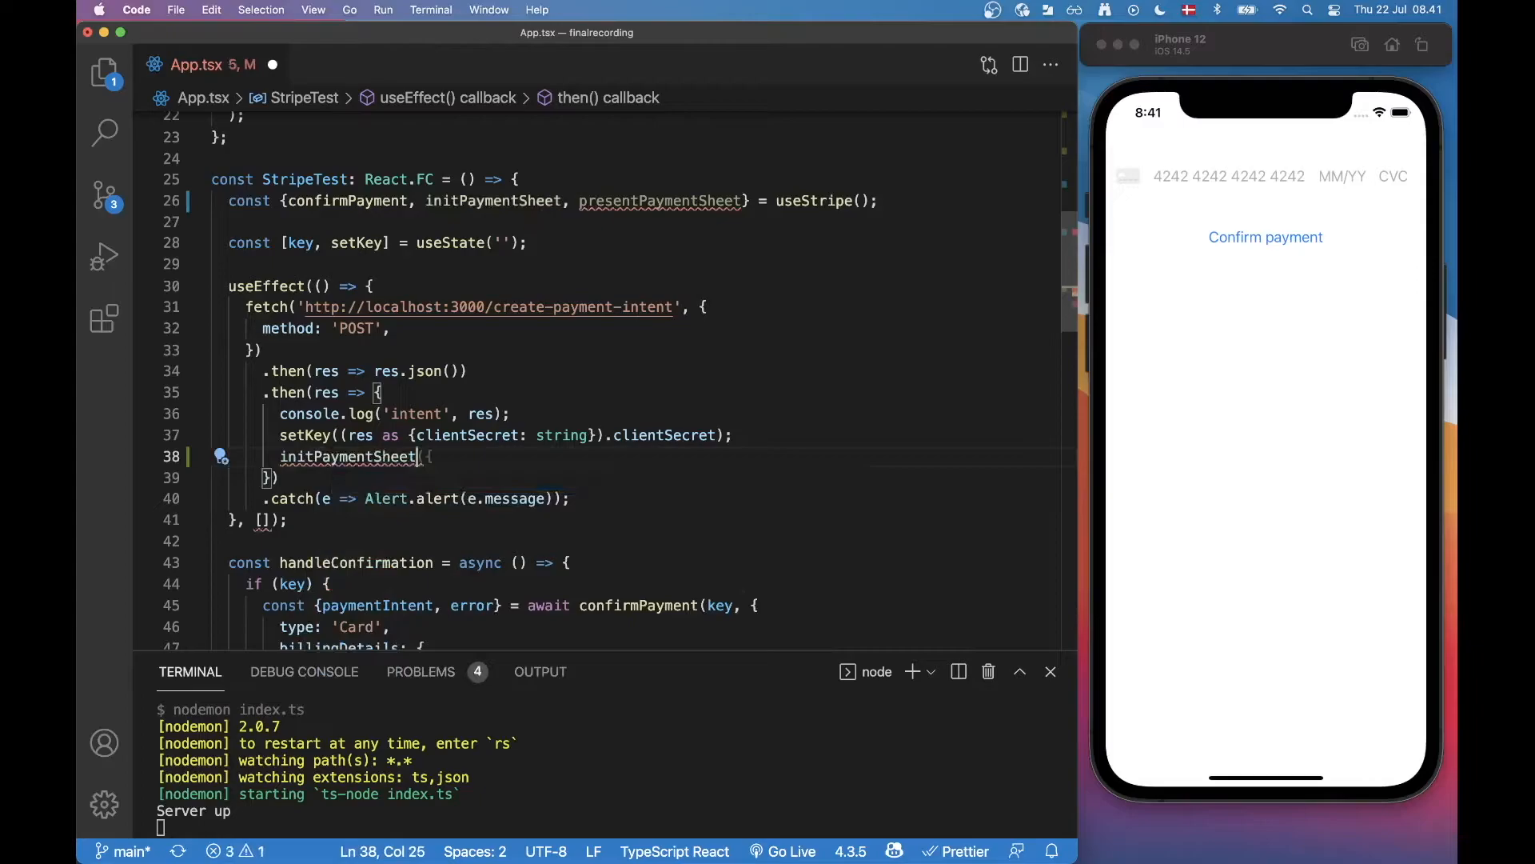
pyautogui.write('({})')
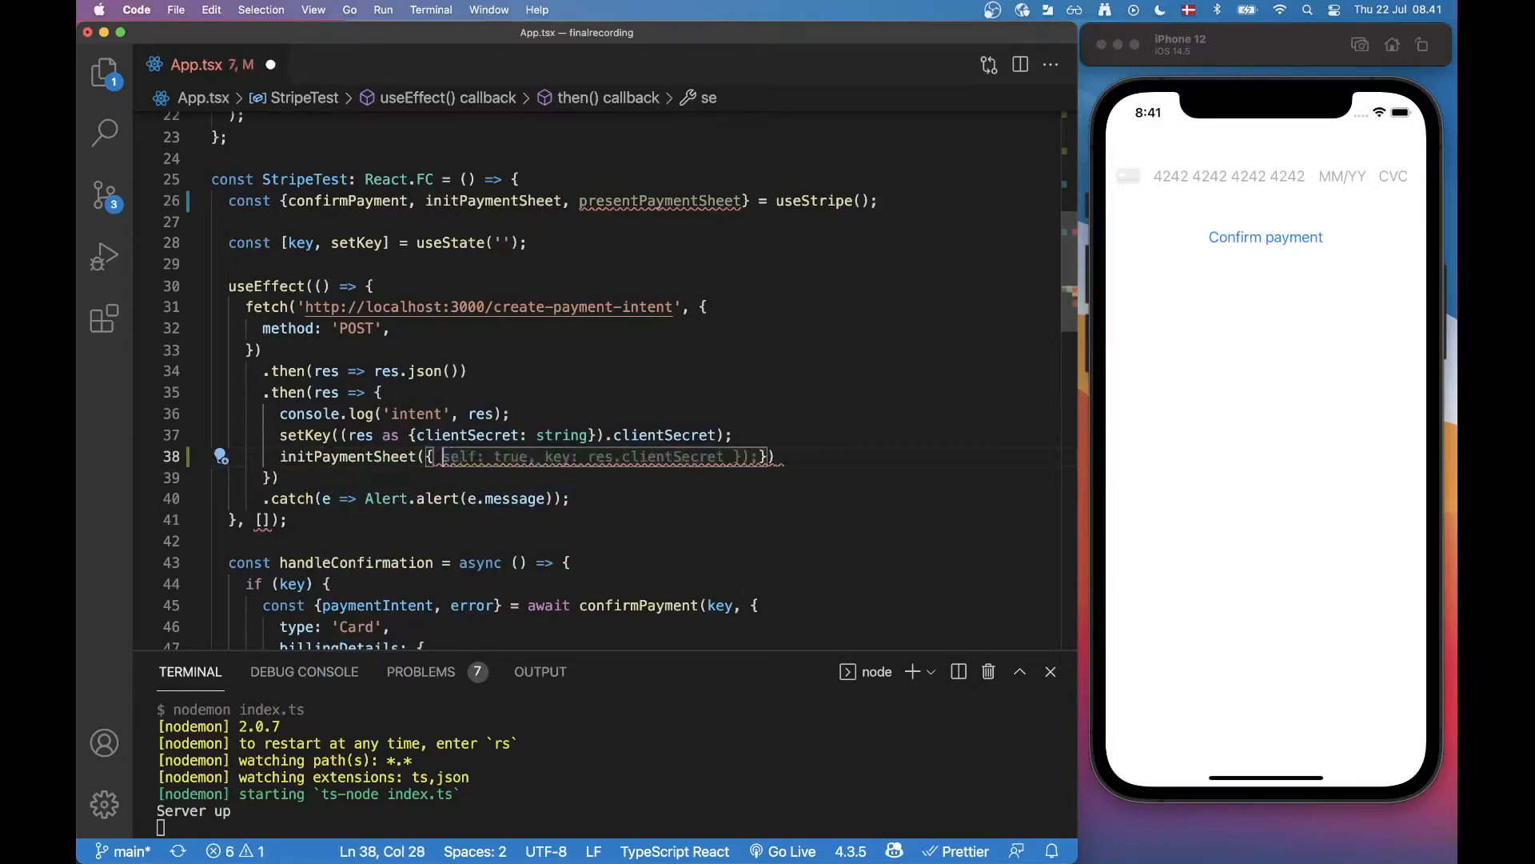
pyautogui.write('clientSecret: key')
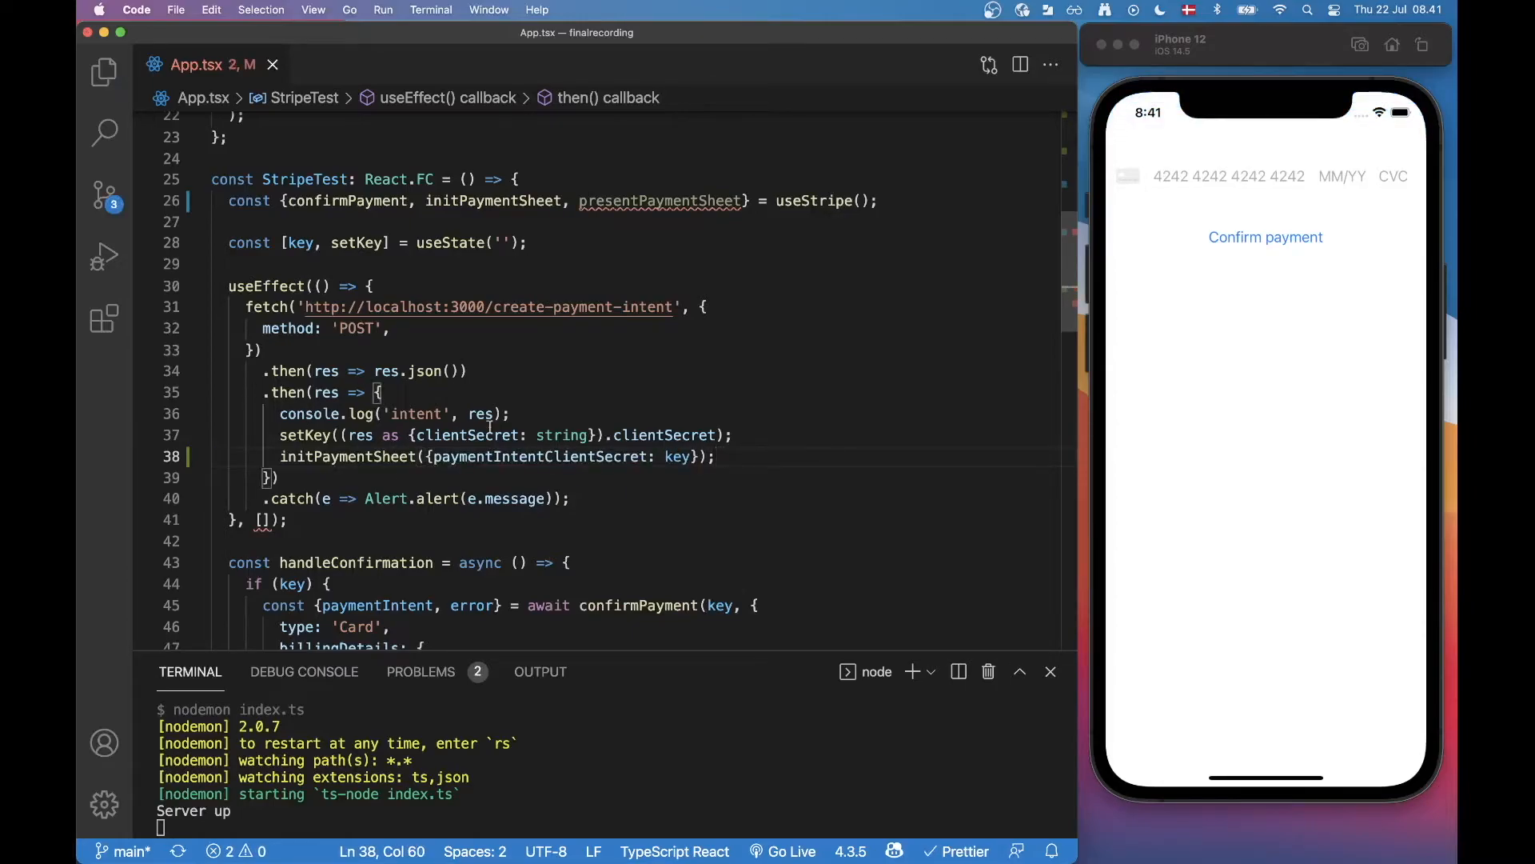
pyautogui.doubleClick(347, 456)
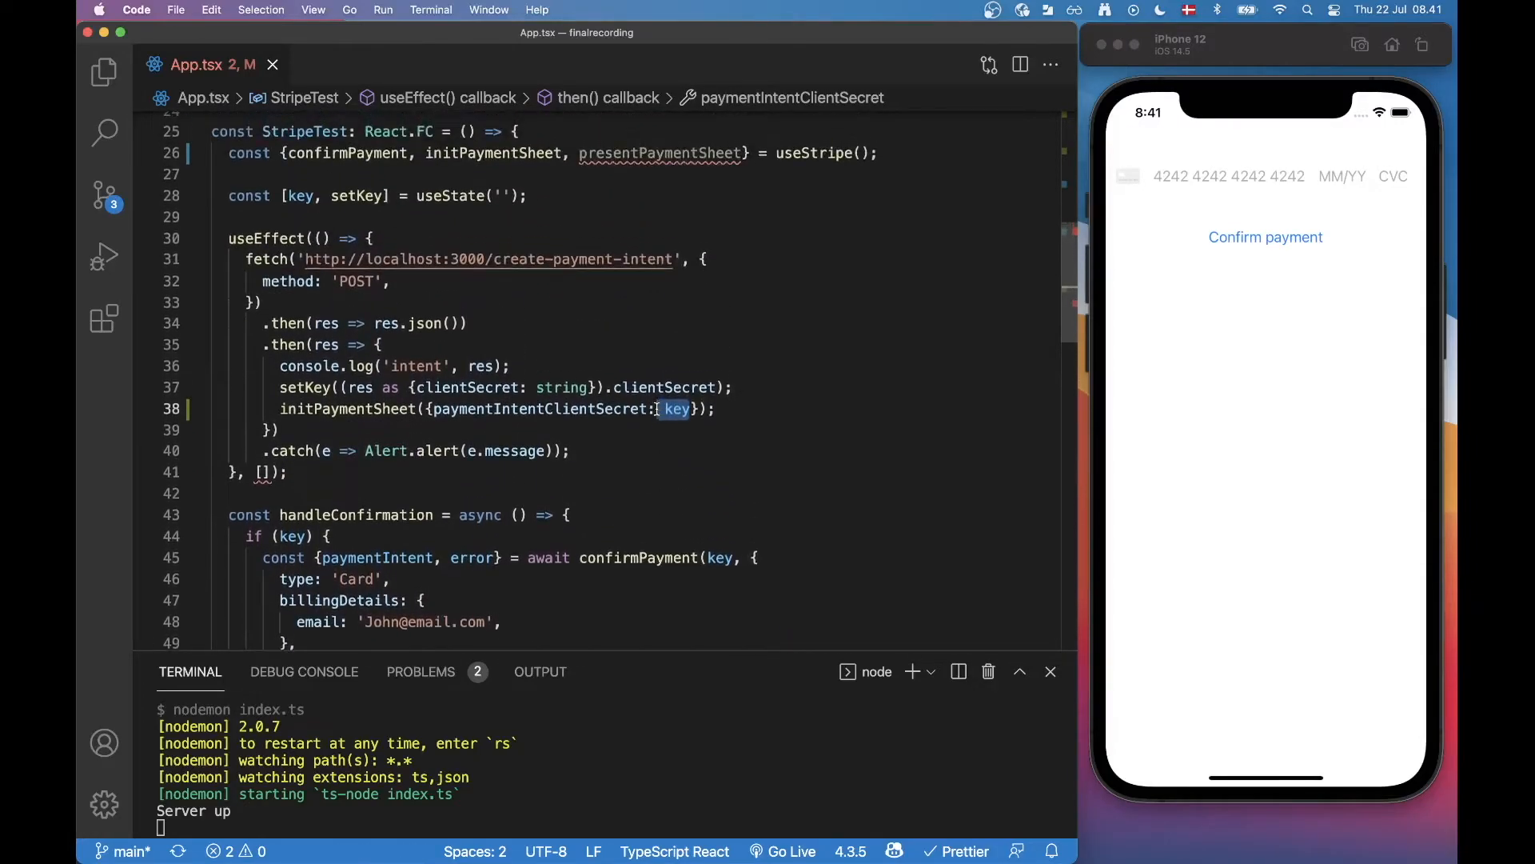
pyautogui.scroll(-3)
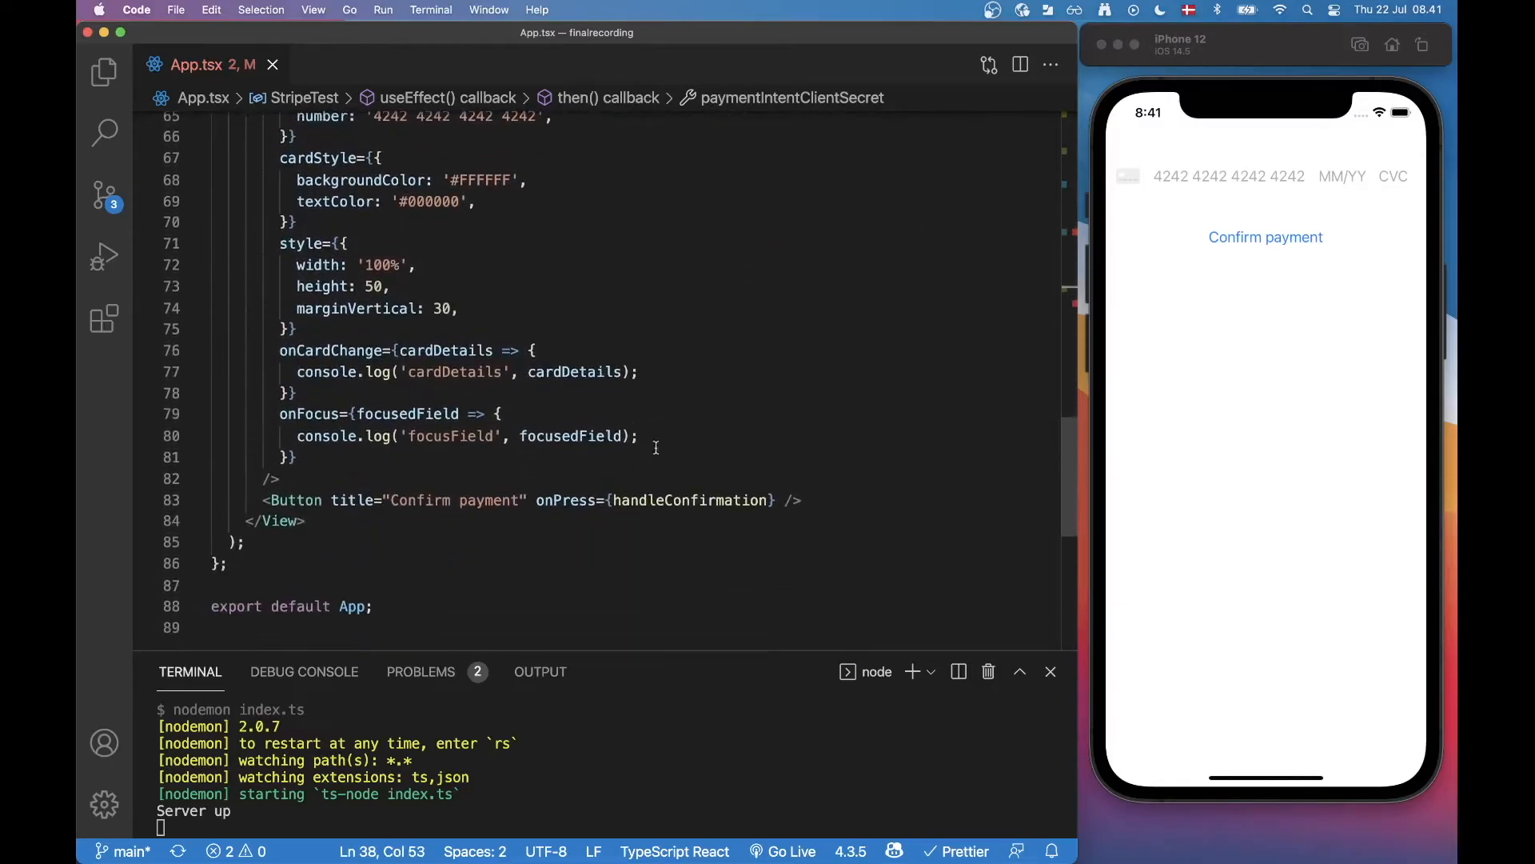
# Step: Write const handleSheet calling presentPaymentSheet({clientSecret: key}) and wire a Present sheet button to it
pyautogui.tripleClick(489, 501)
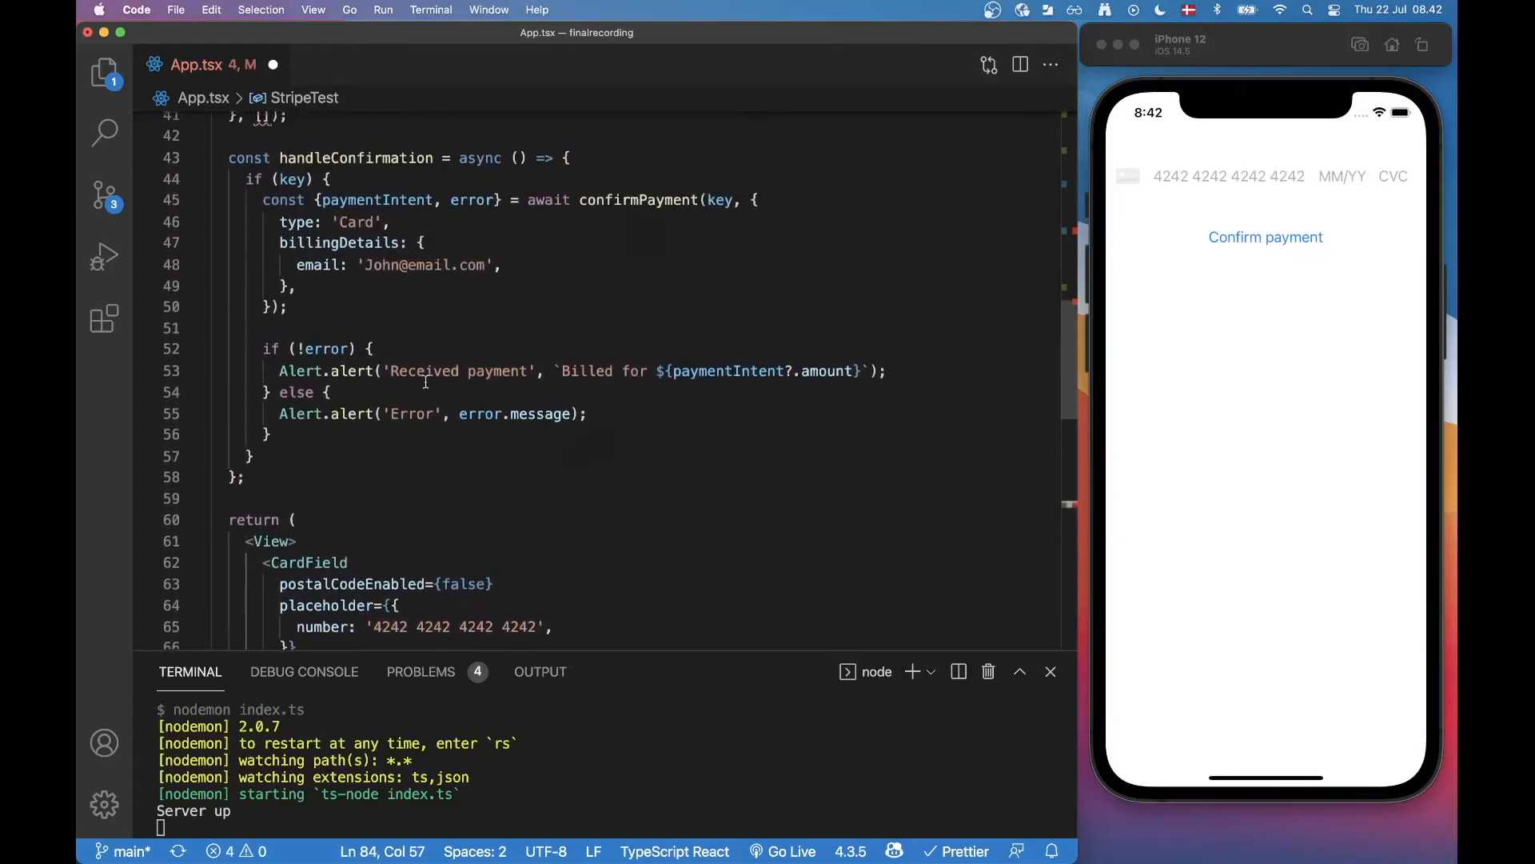
pyautogui.write('c')
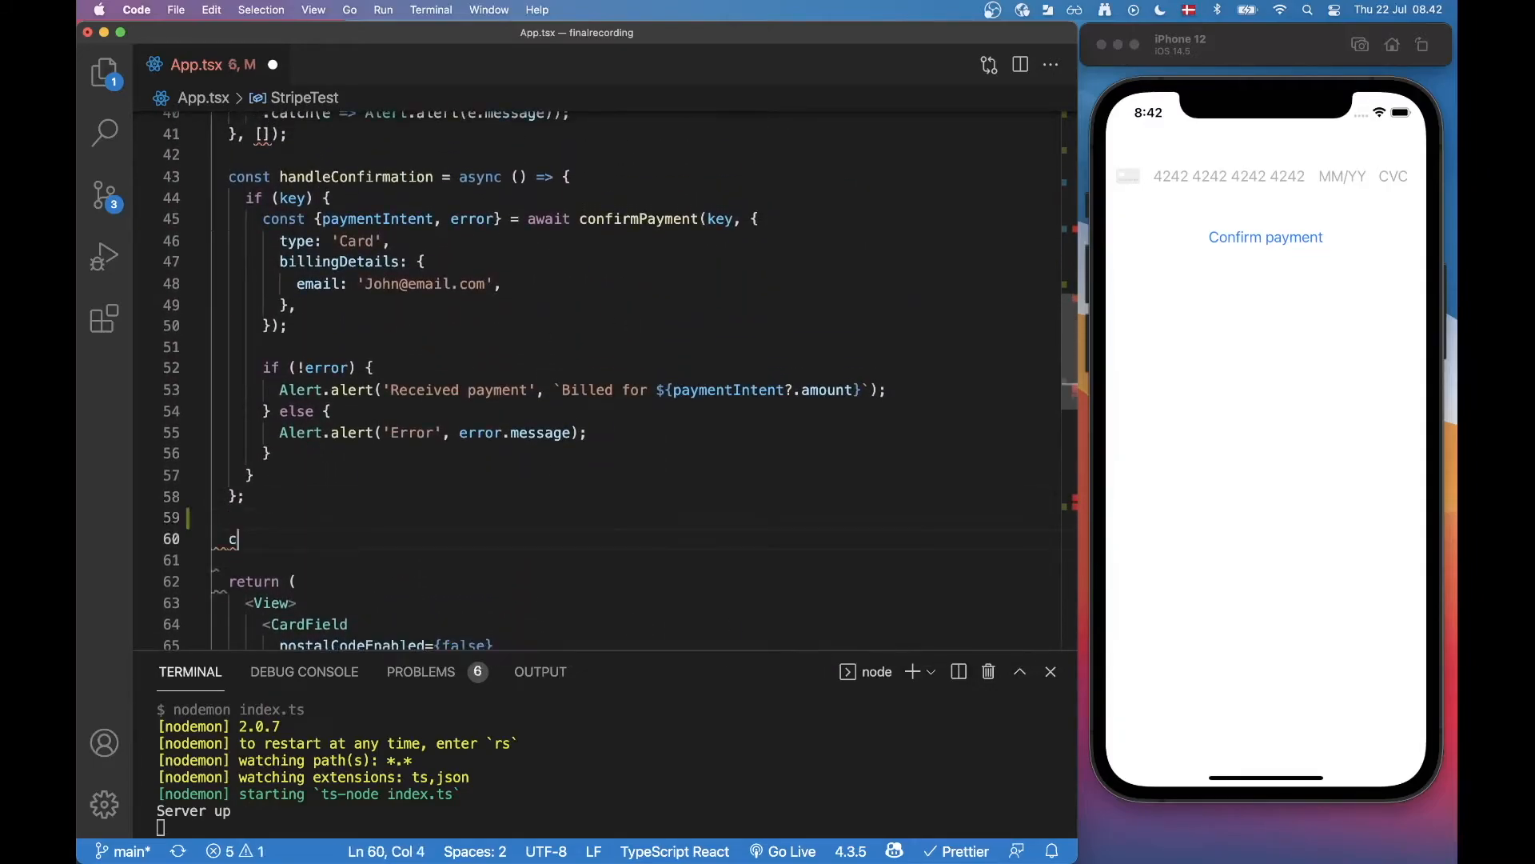
pyautogui.write('onst handleSheet =')
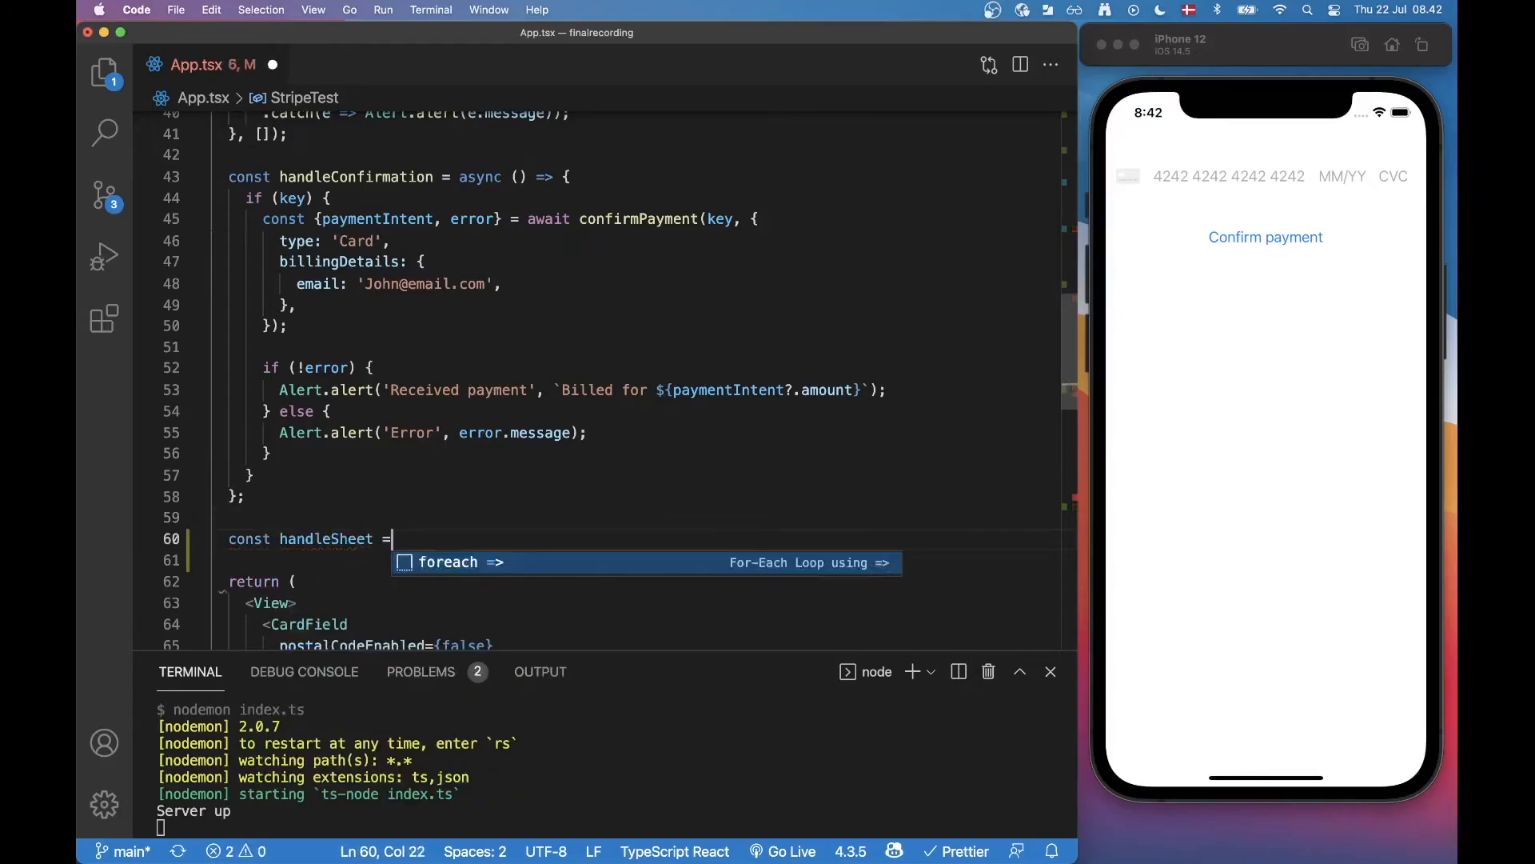
pyautogui.write('() => {}')
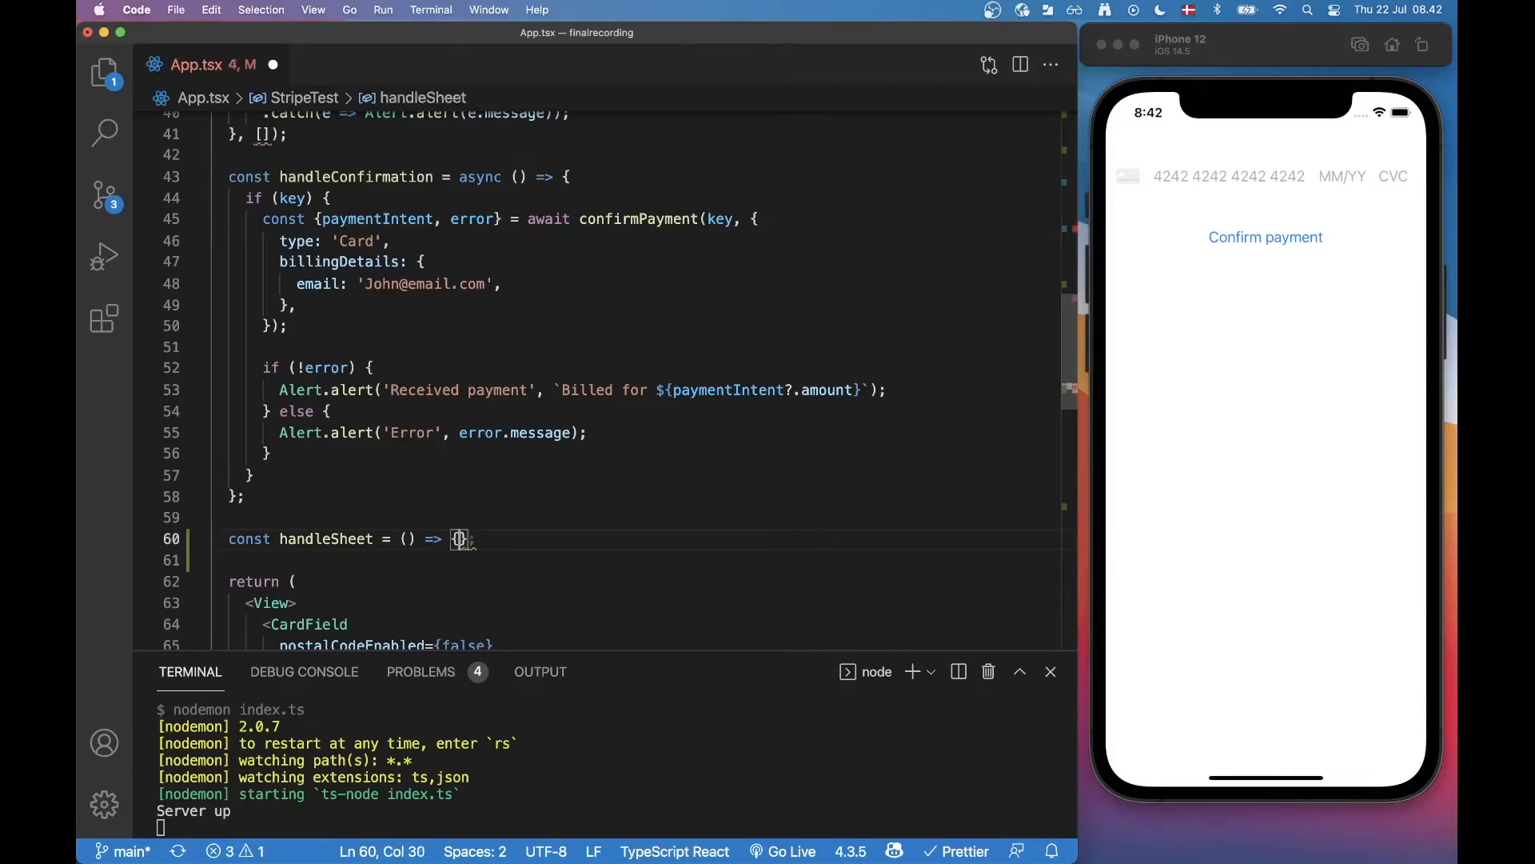
pyautogui.write('presentPaymentSheet(')
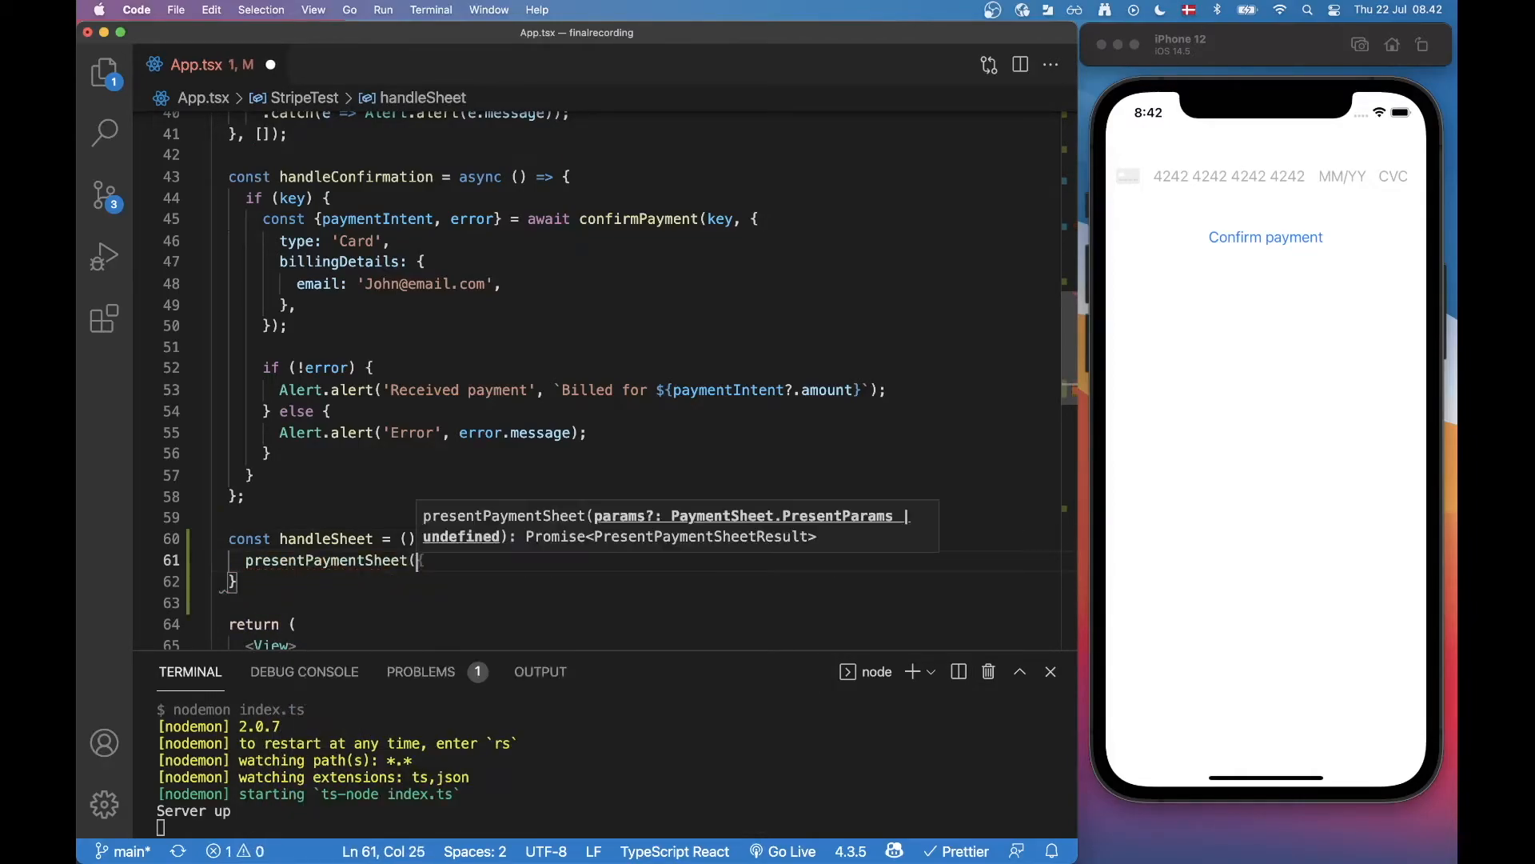
pyautogui.write('{')
pyautogui.write('clientSecret: key,')
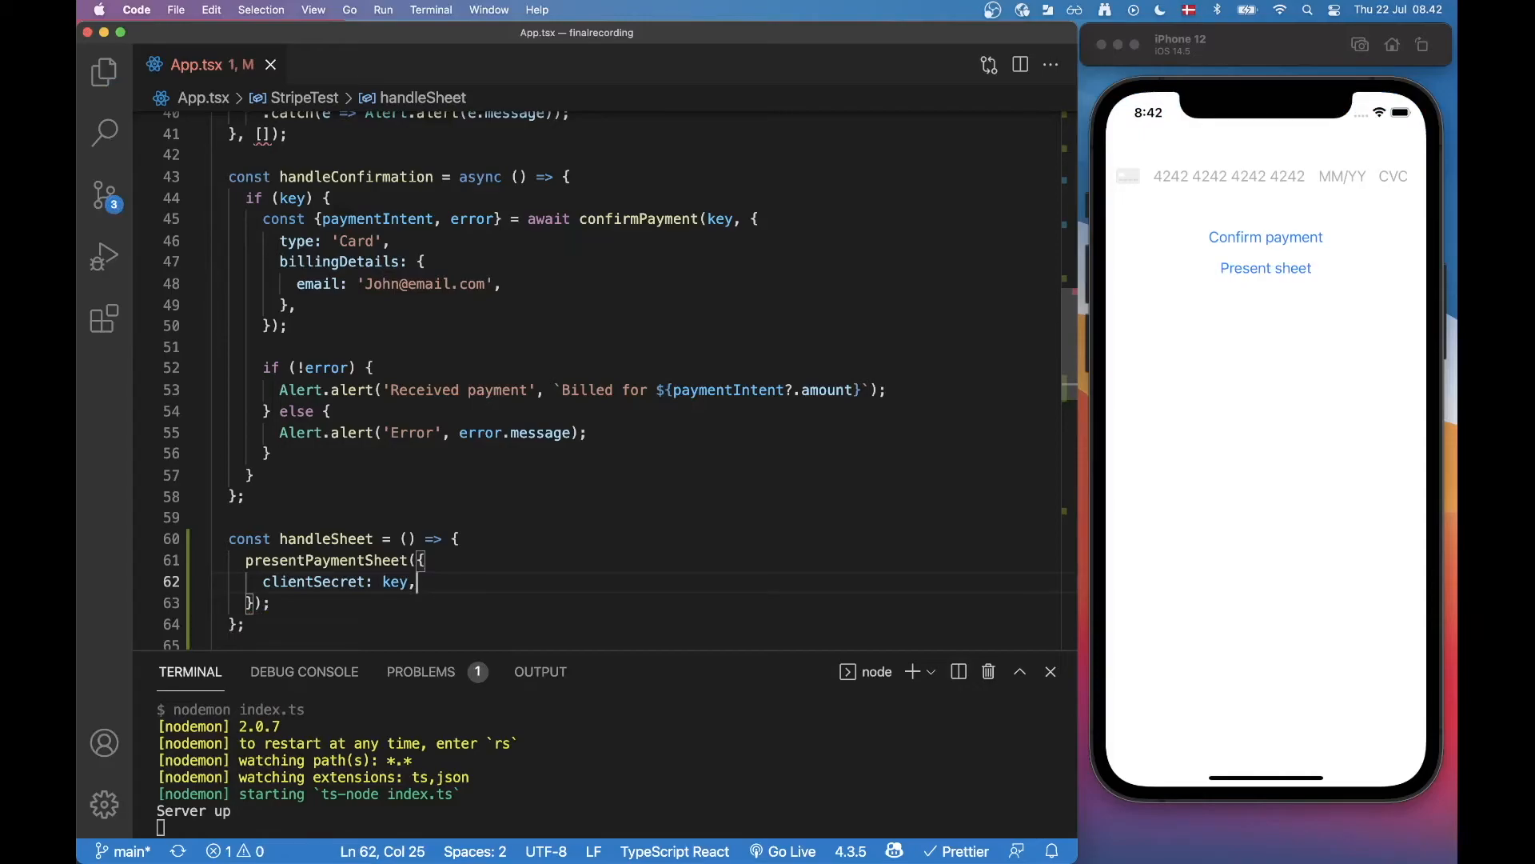
pyautogui.doubleClick(325, 538)
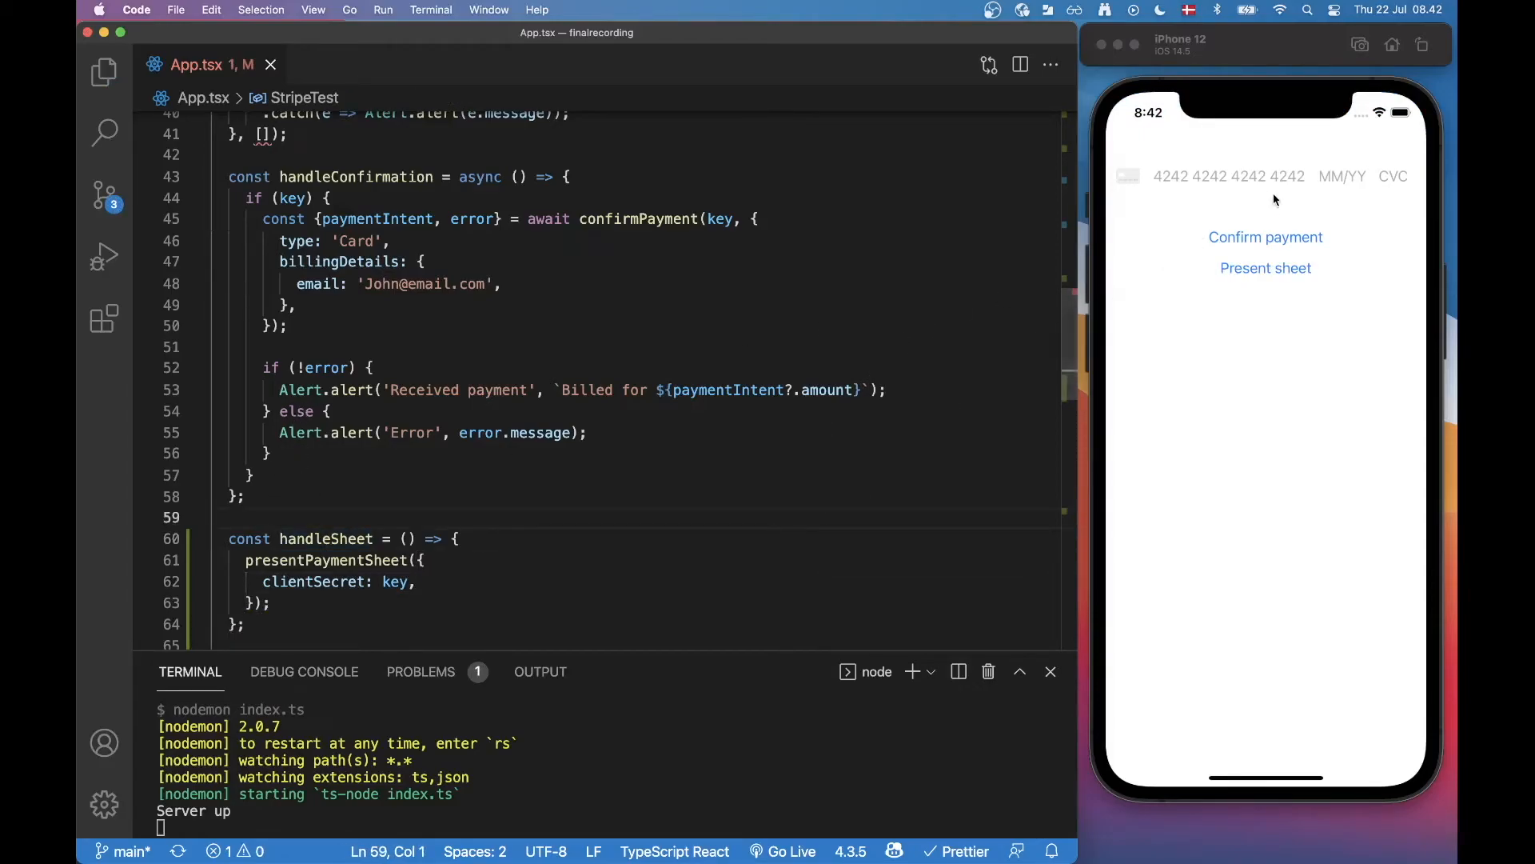
pyautogui.click(1265, 267)
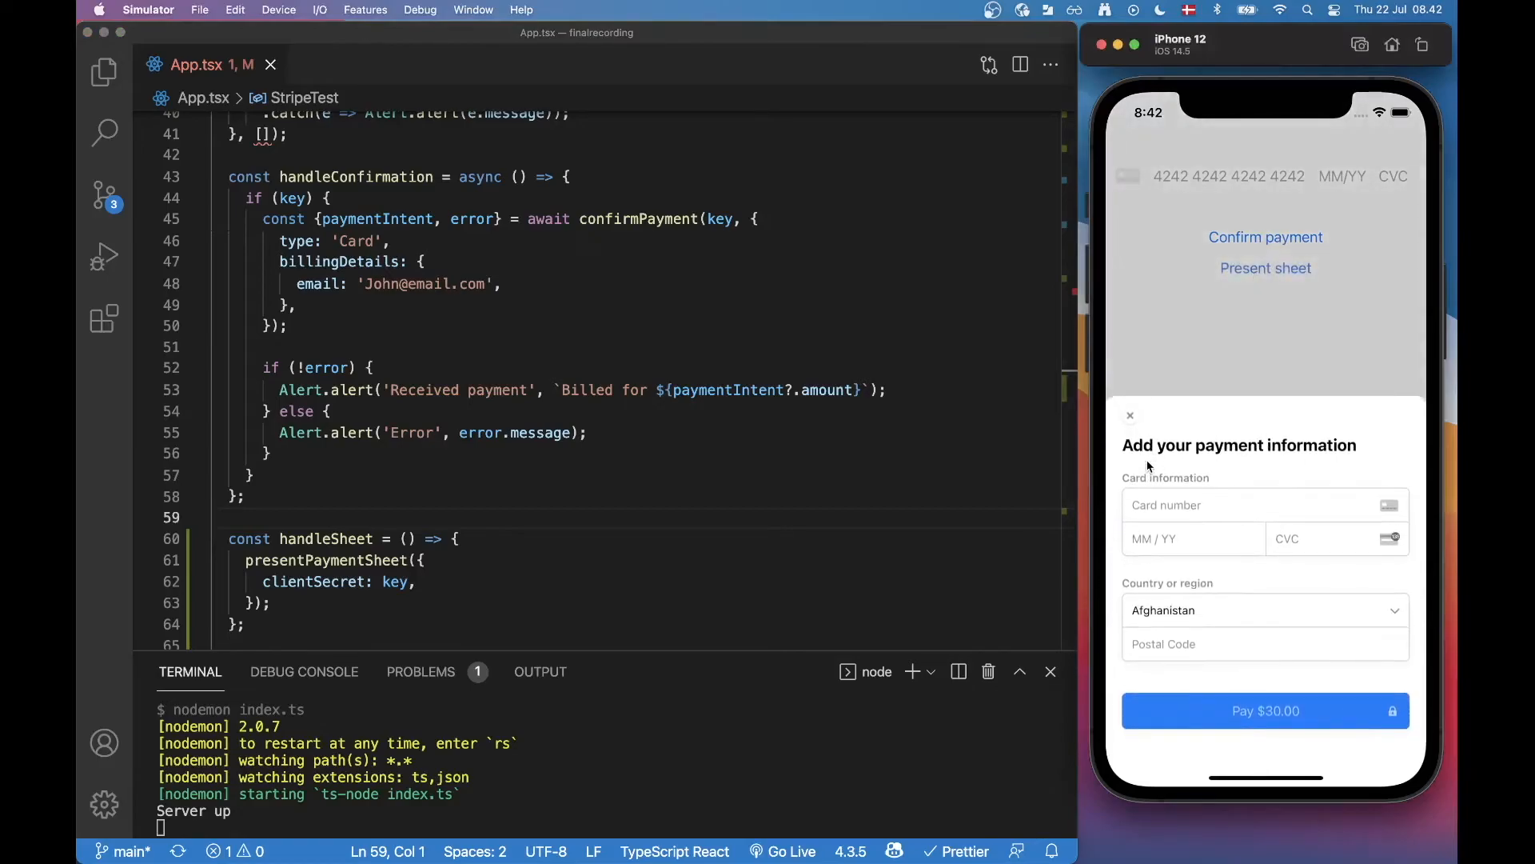
pyautogui.moveTo(1164, 518)
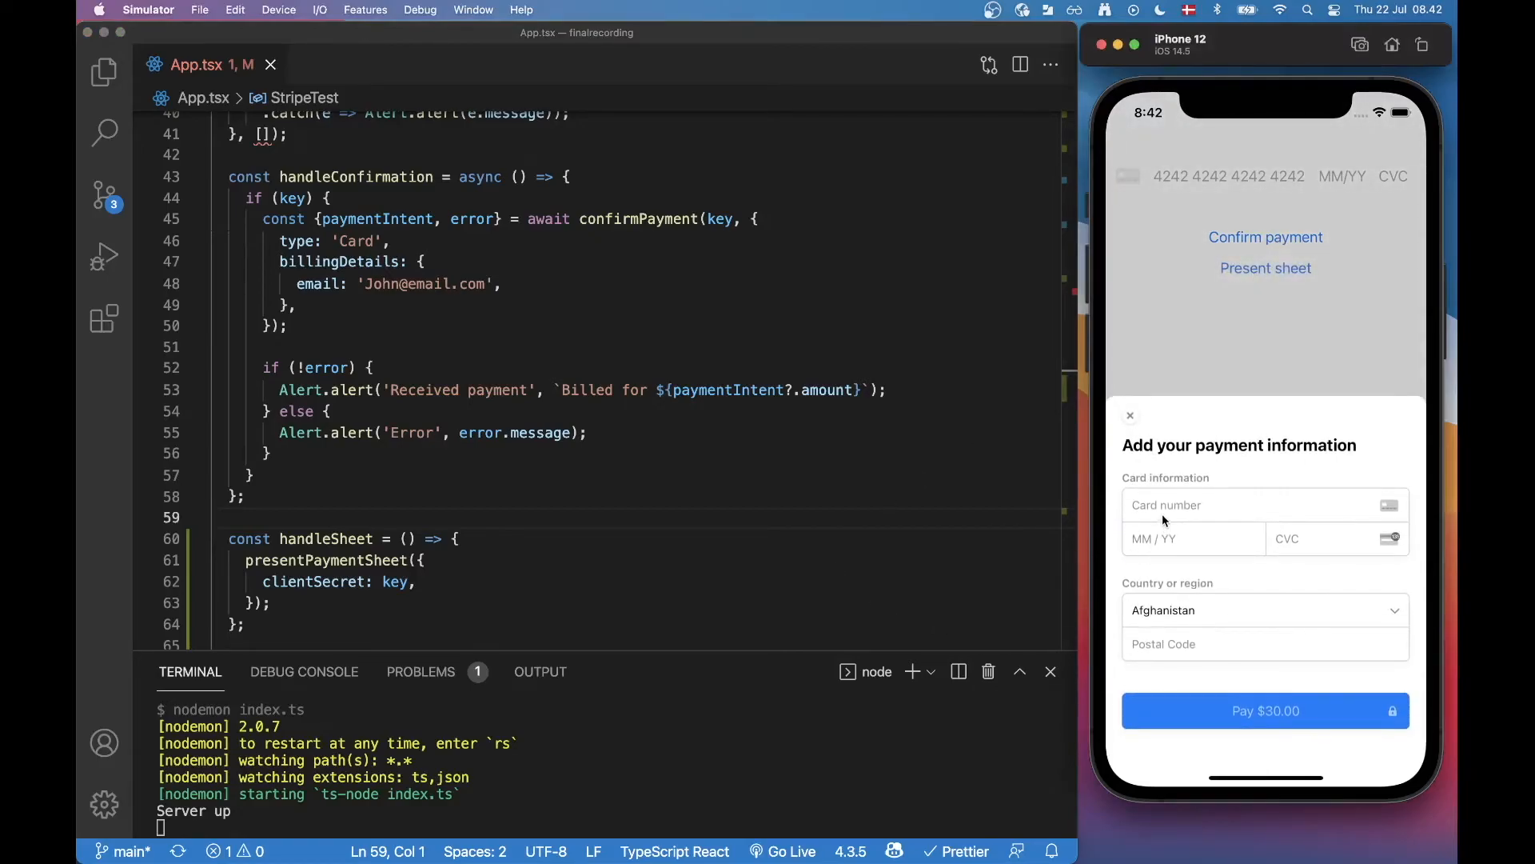
pyautogui.click(1223, 504)
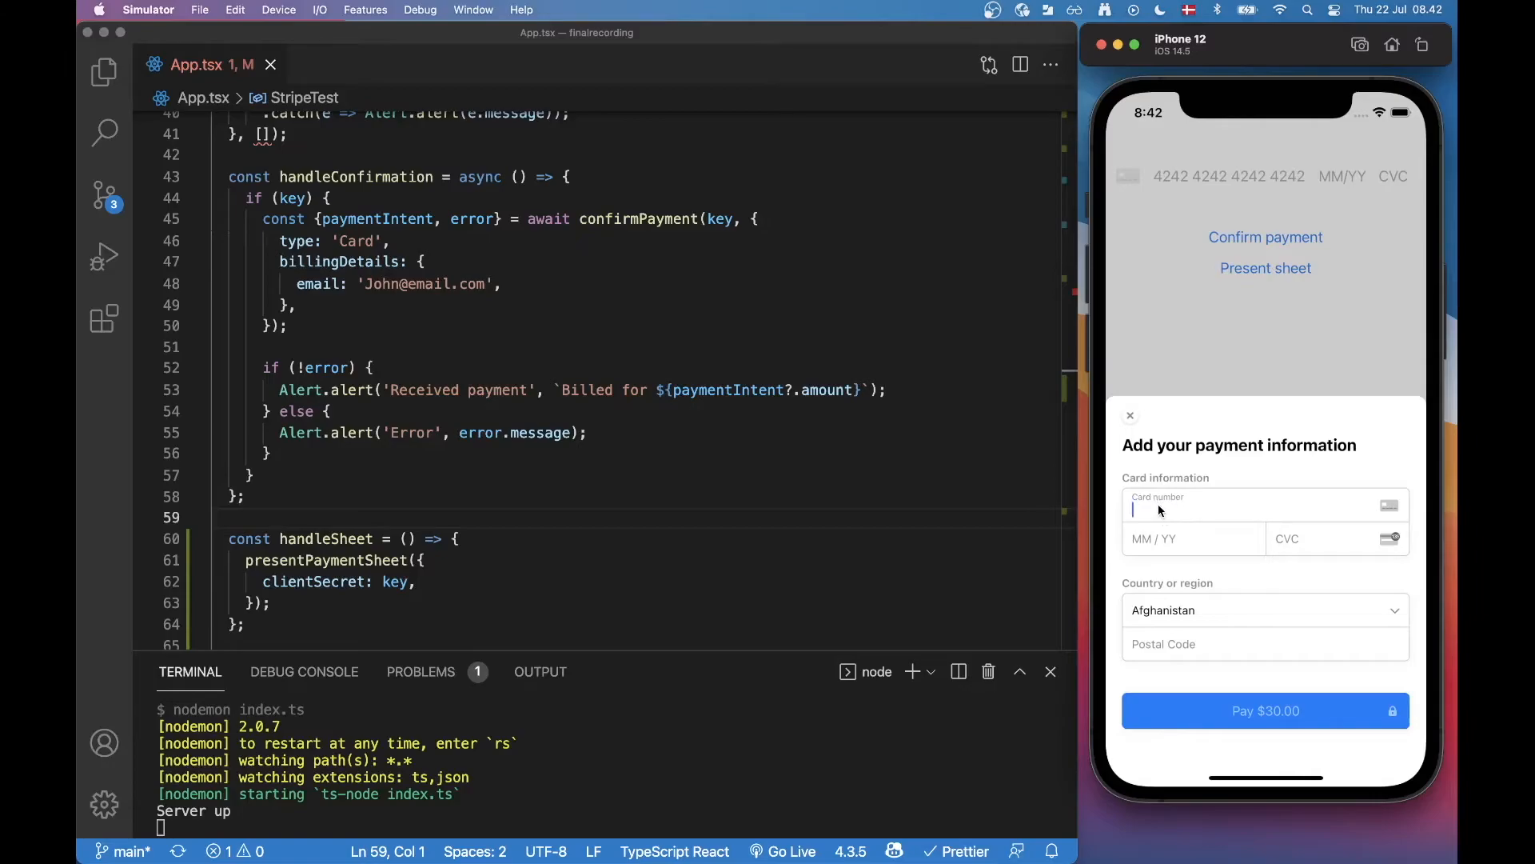
pyautogui.write('4242 424')
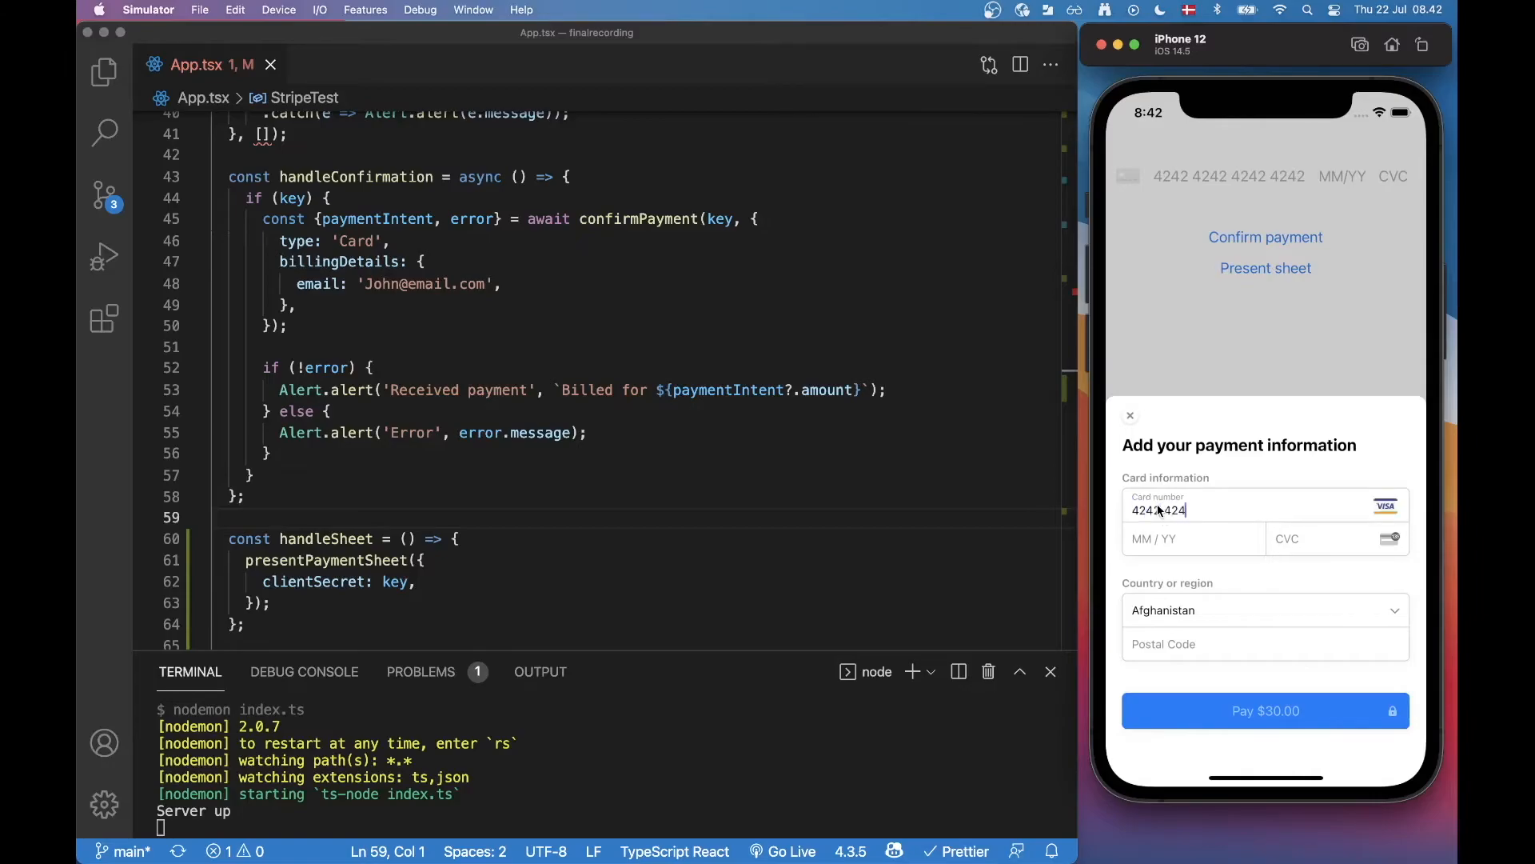
pyautogui.write('04/22')
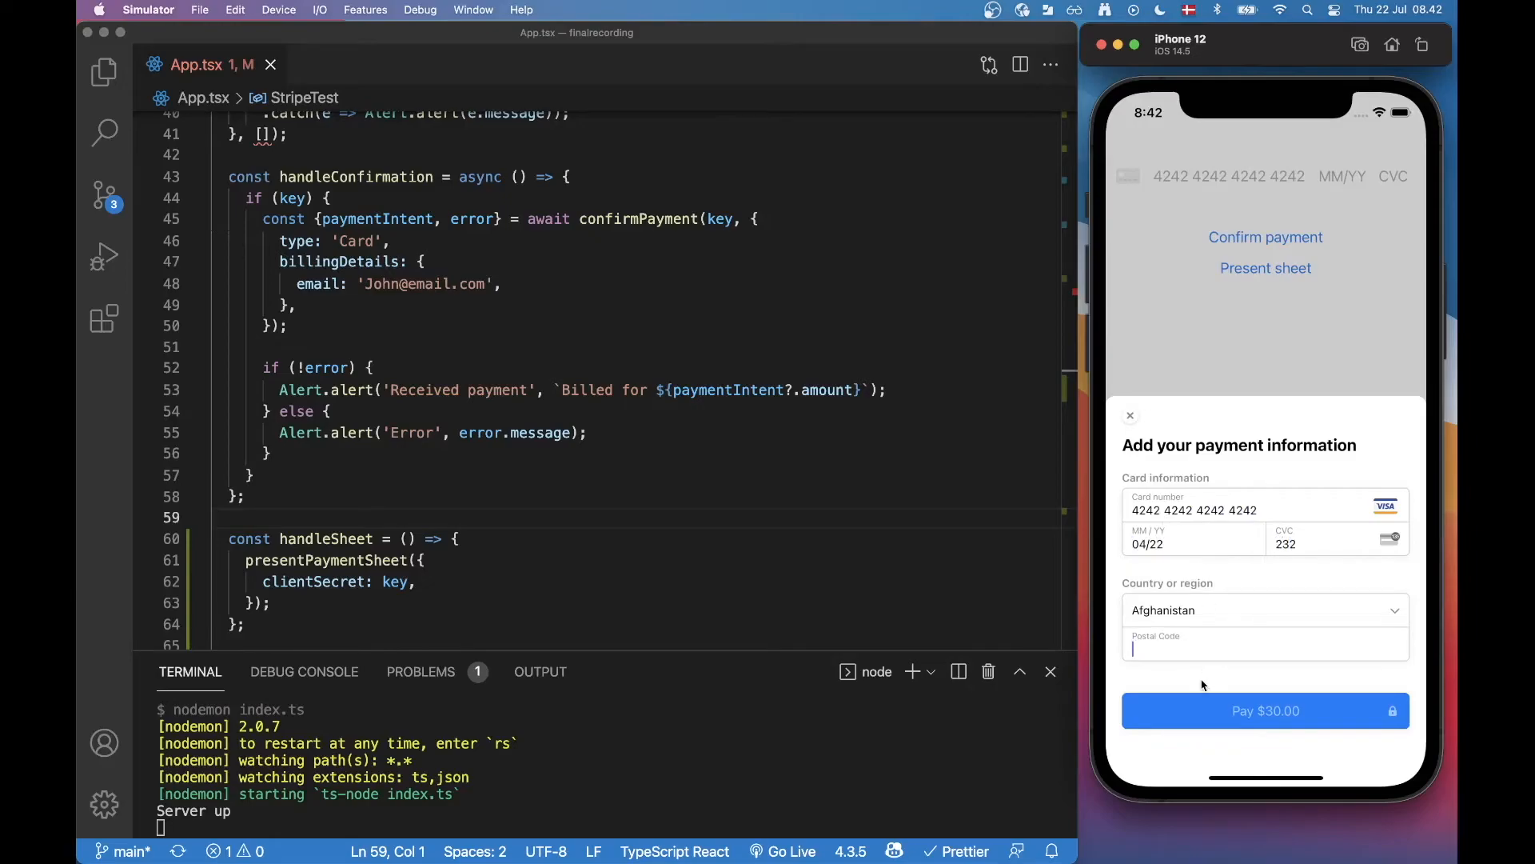
pyautogui.moveTo(1175, 691)
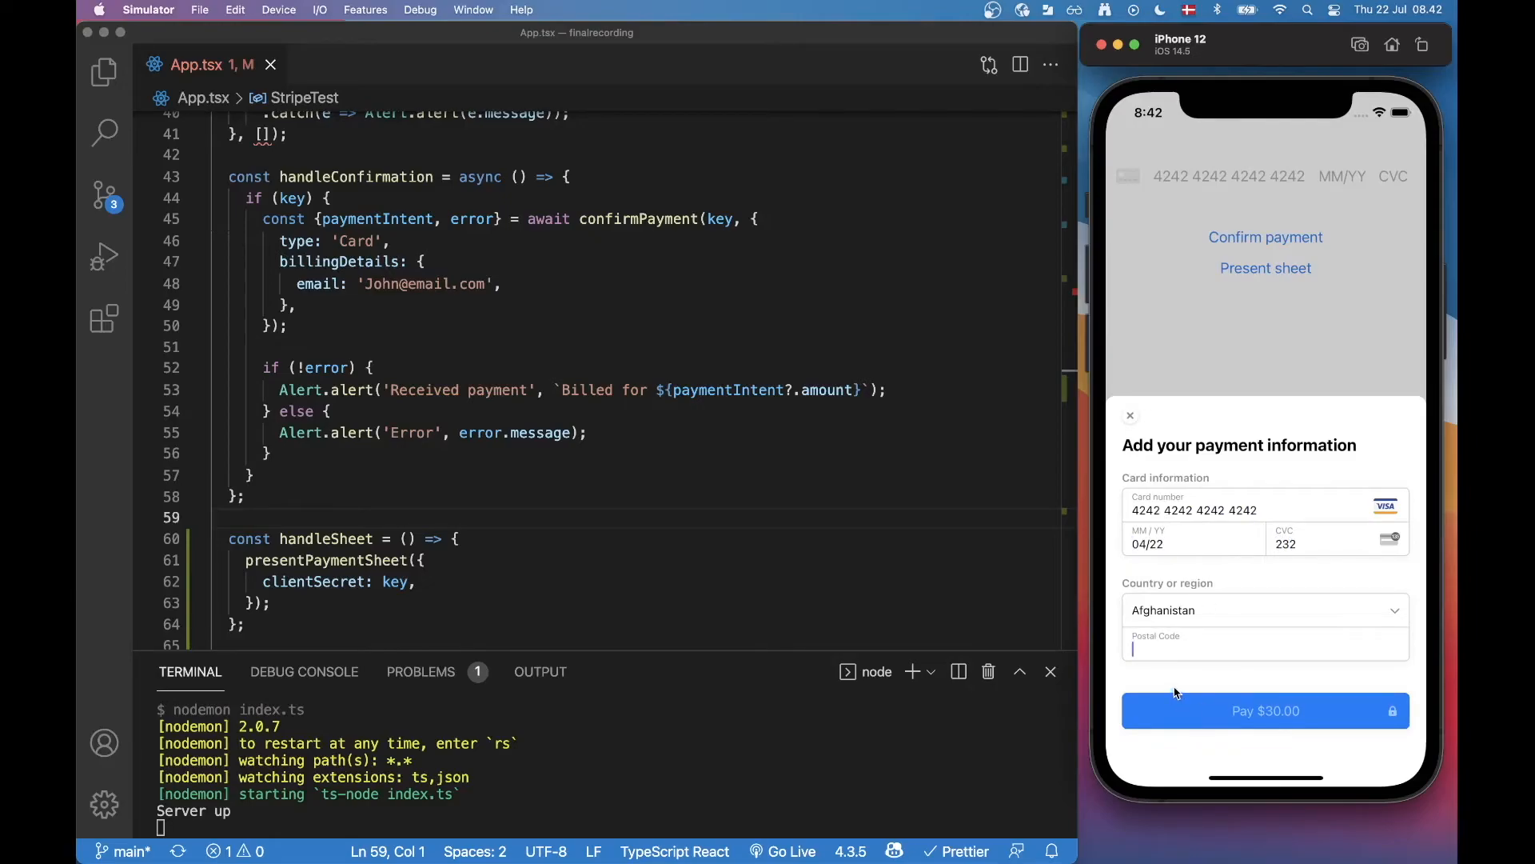
pyautogui.write('7100')
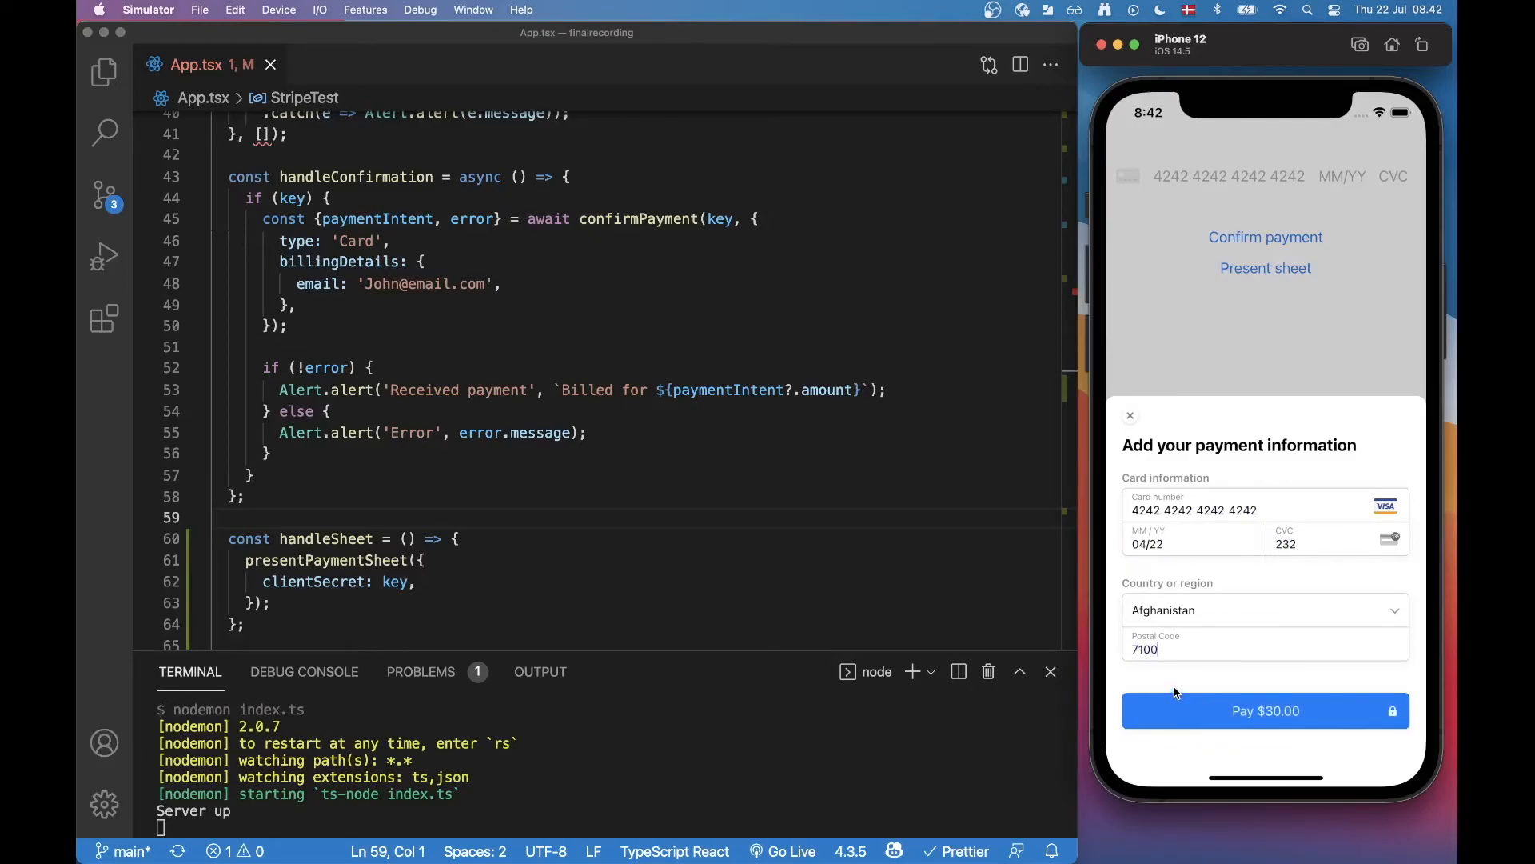
pyautogui.click(1264, 710)
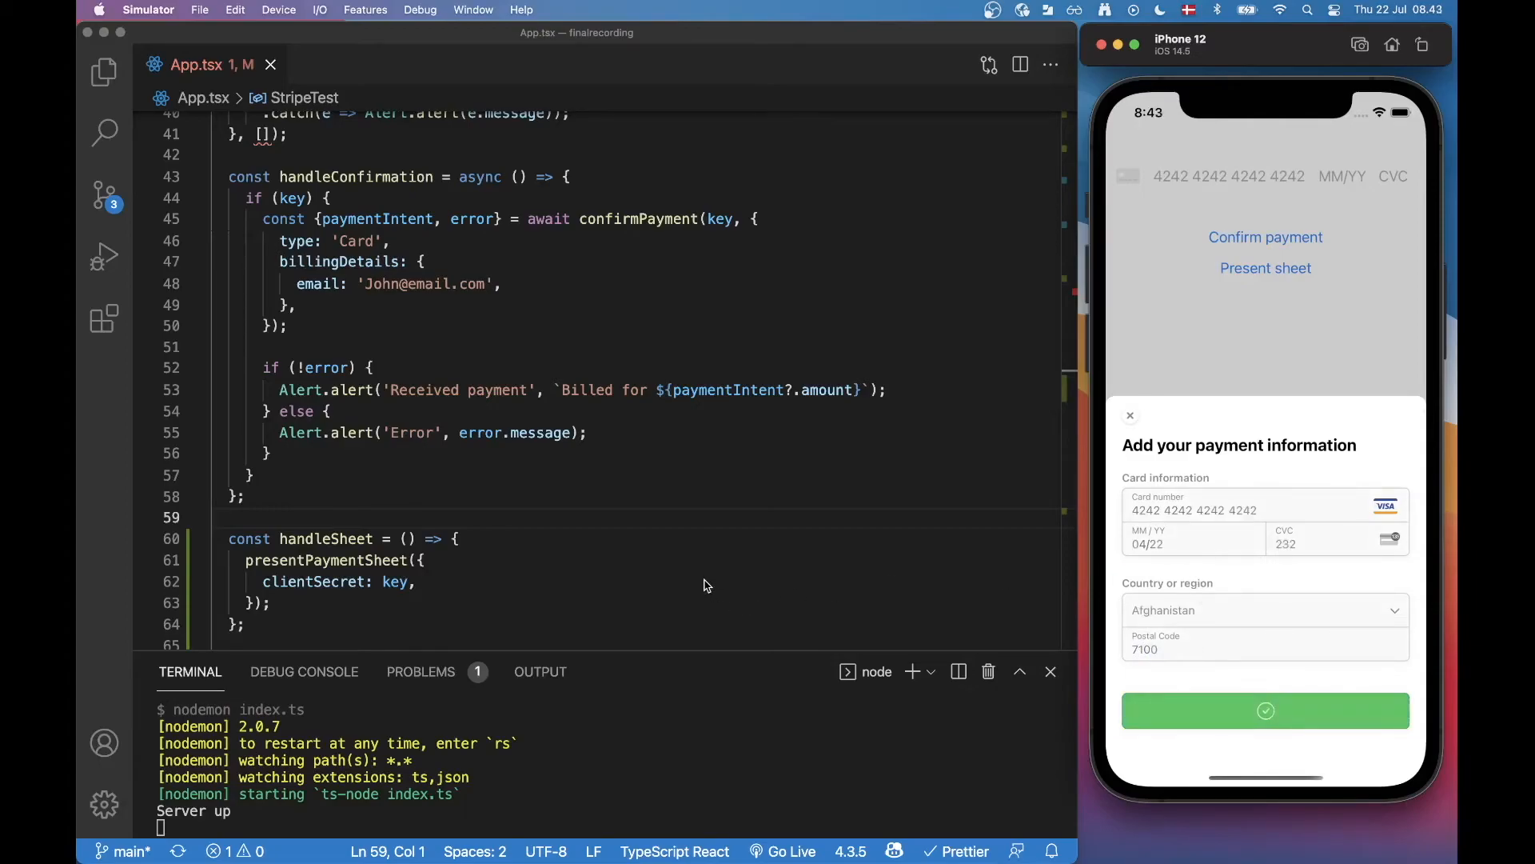
pyautogui.click(446, 568)
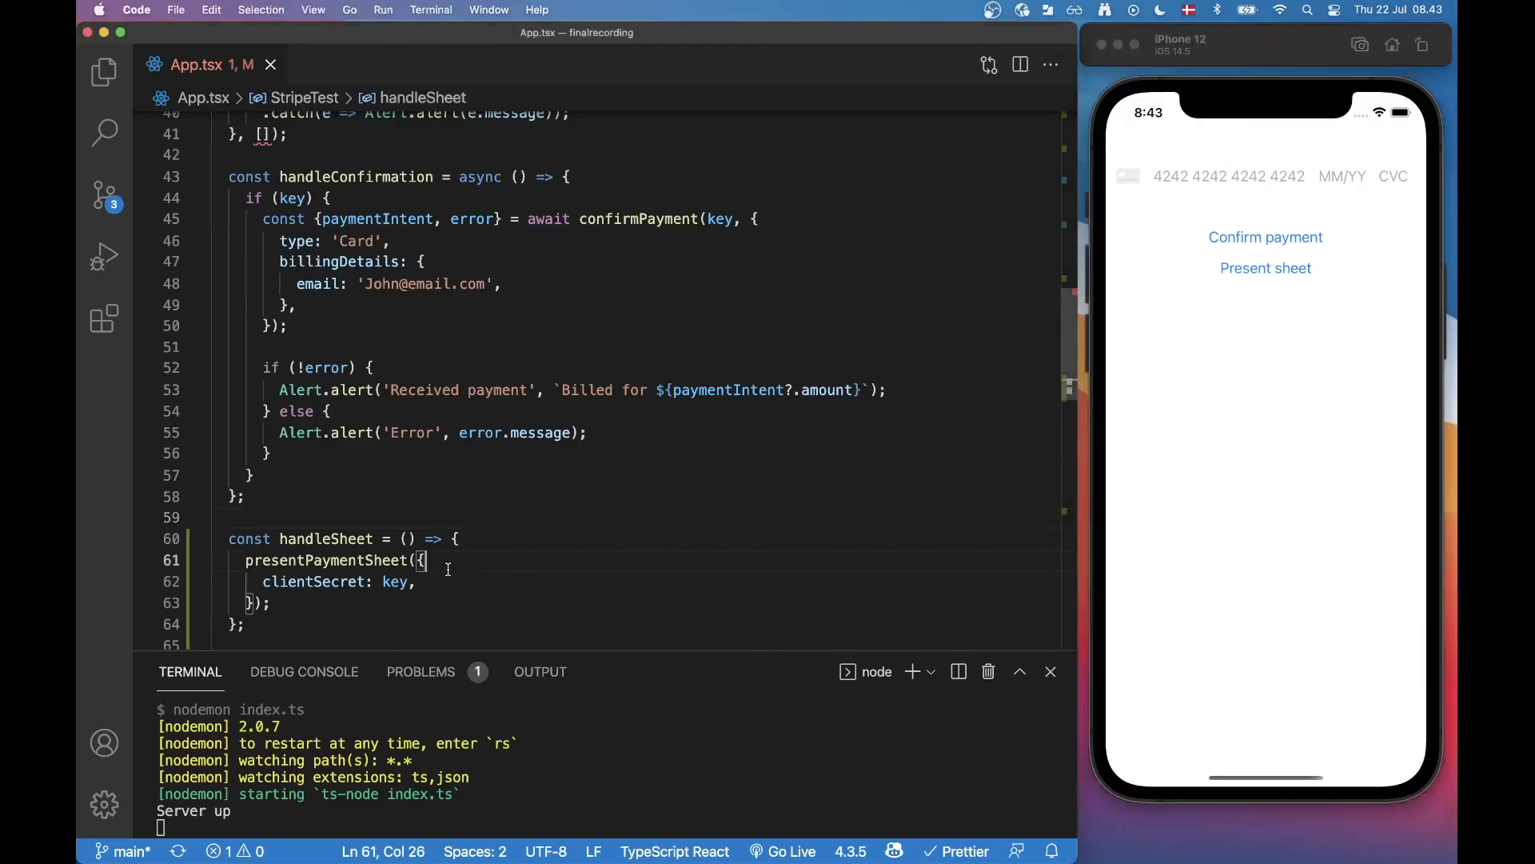
pyautogui.scroll(-3)
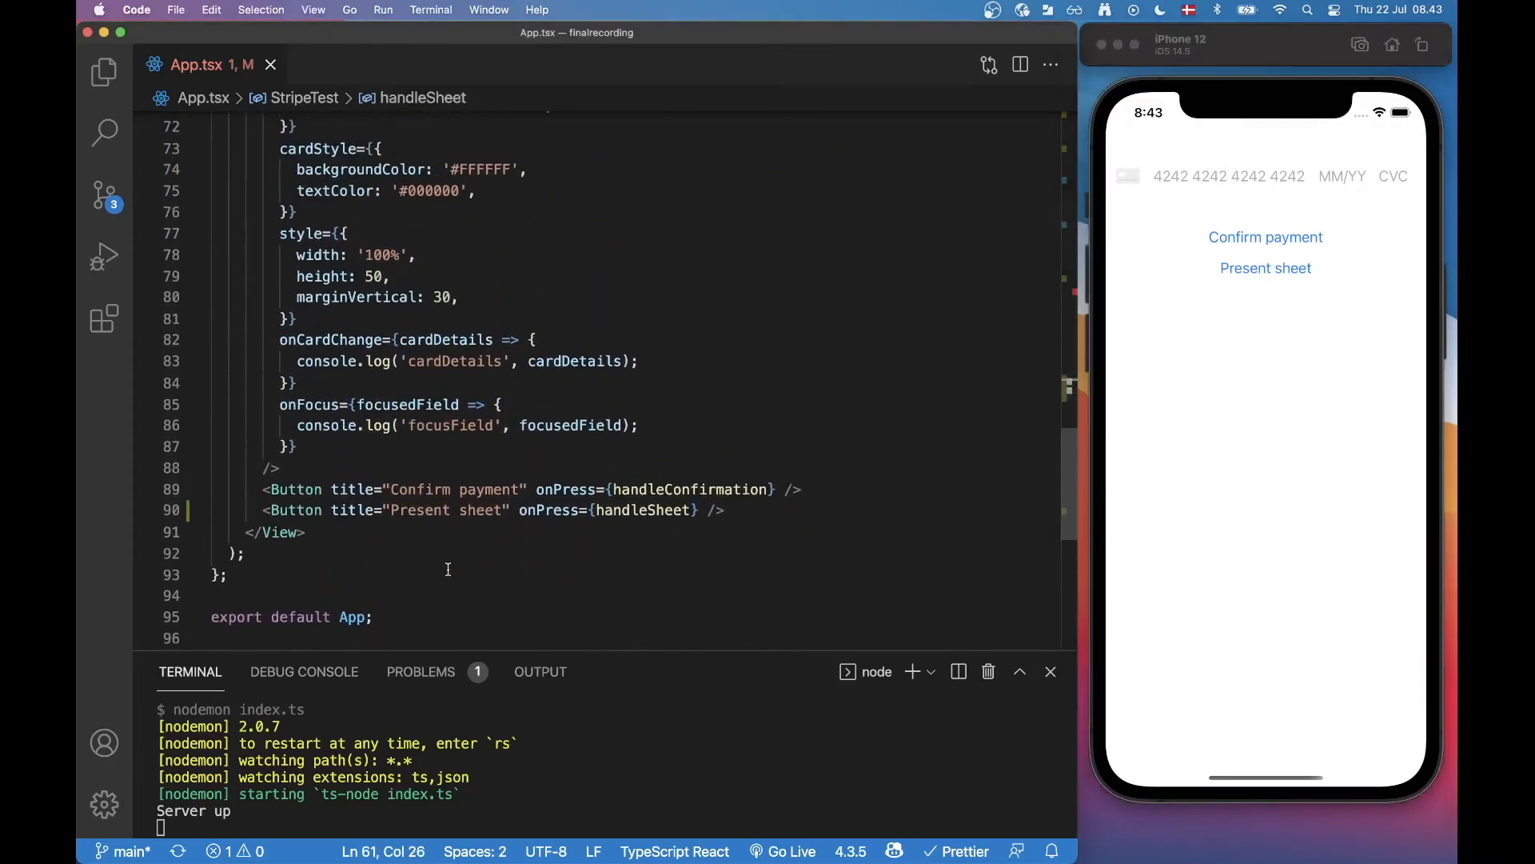
pyautogui.scroll(3)
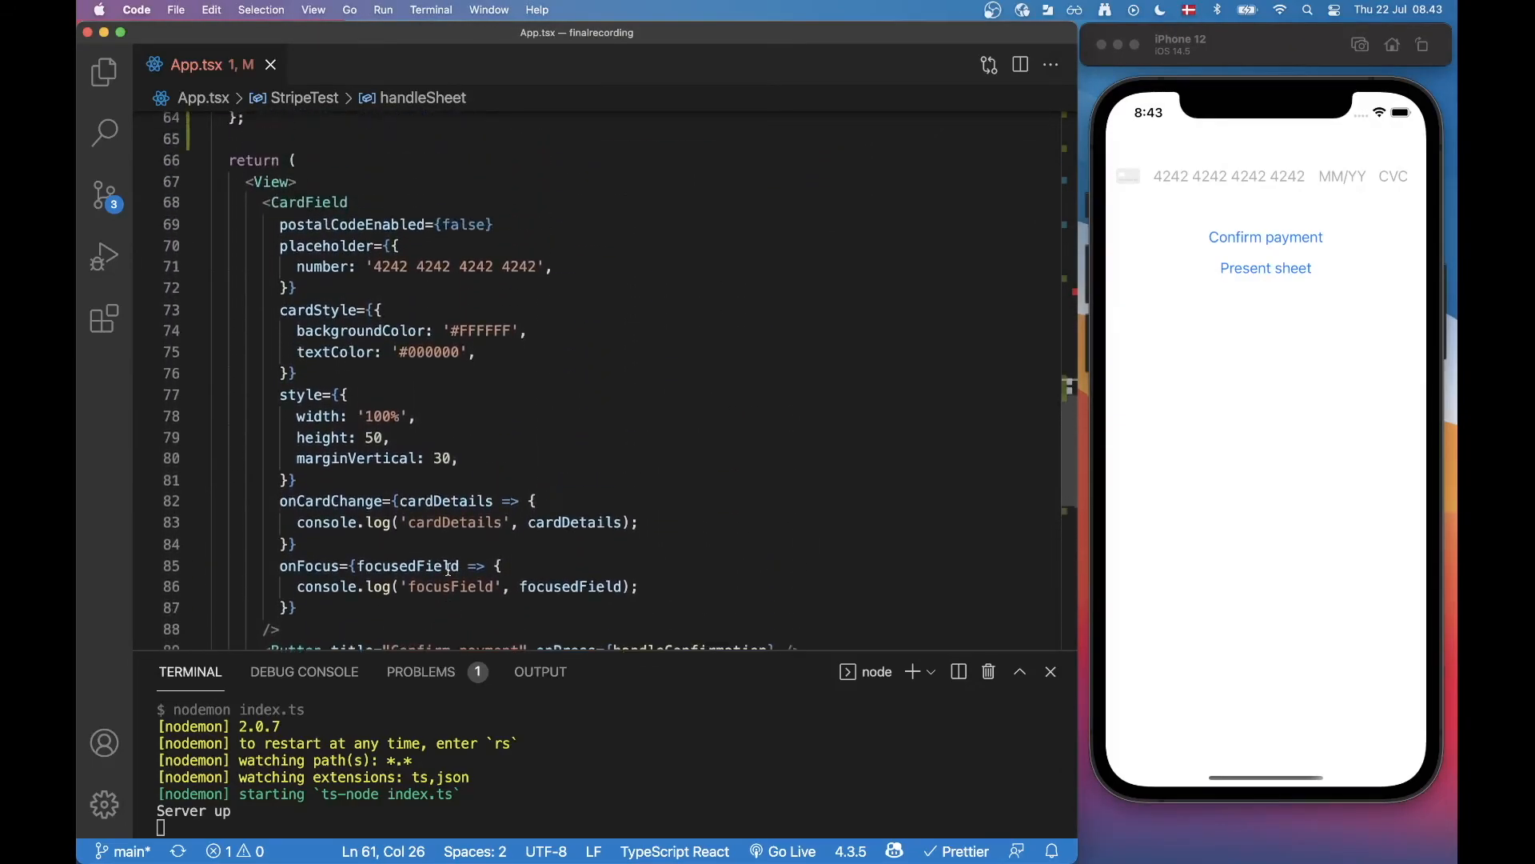
pyautogui.scroll(-3)
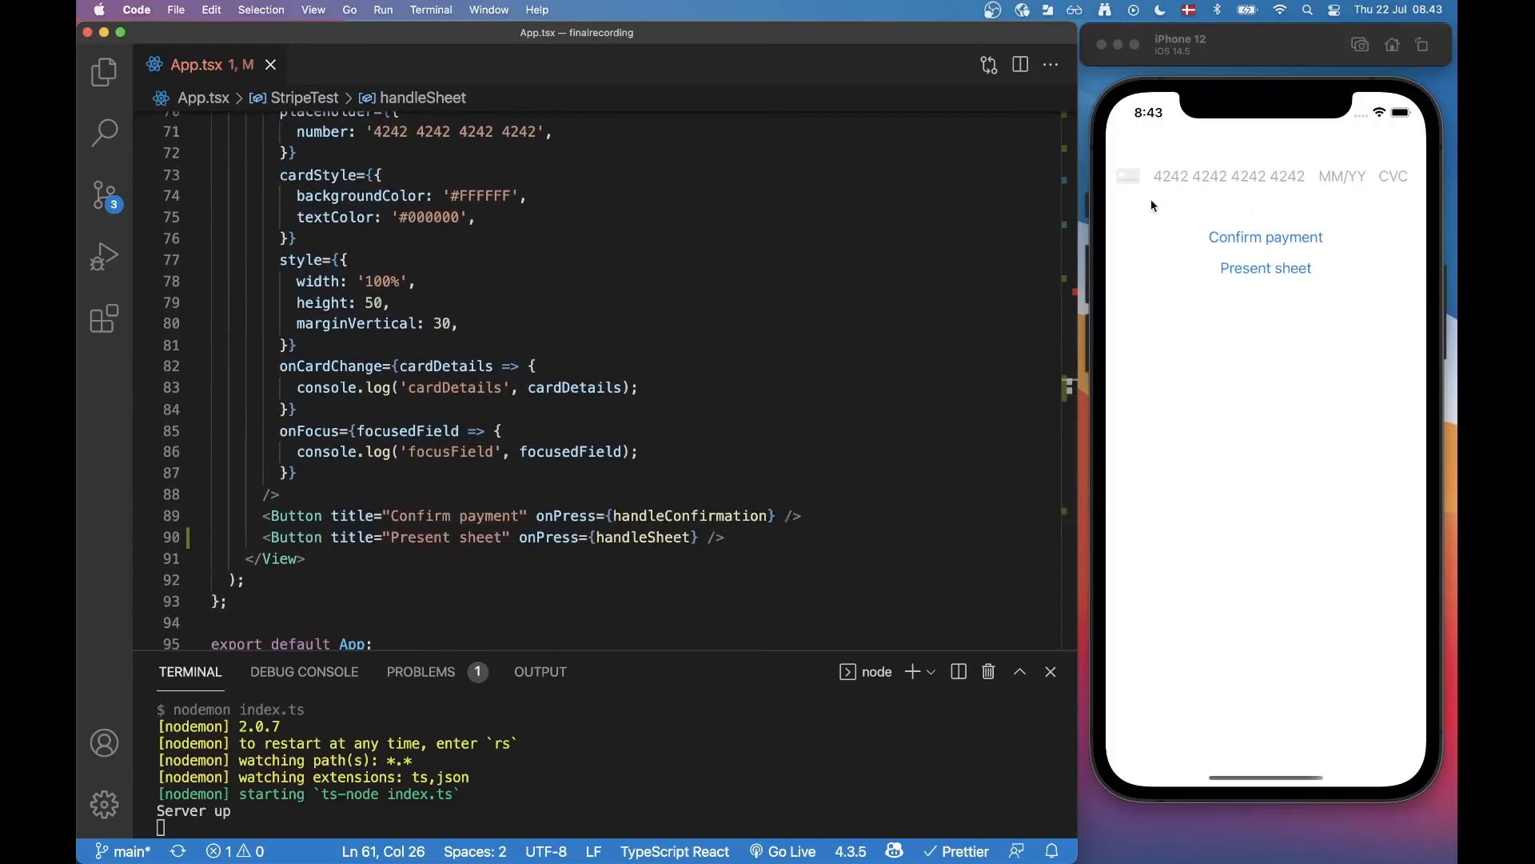
pyautogui.moveTo(1167, 182)
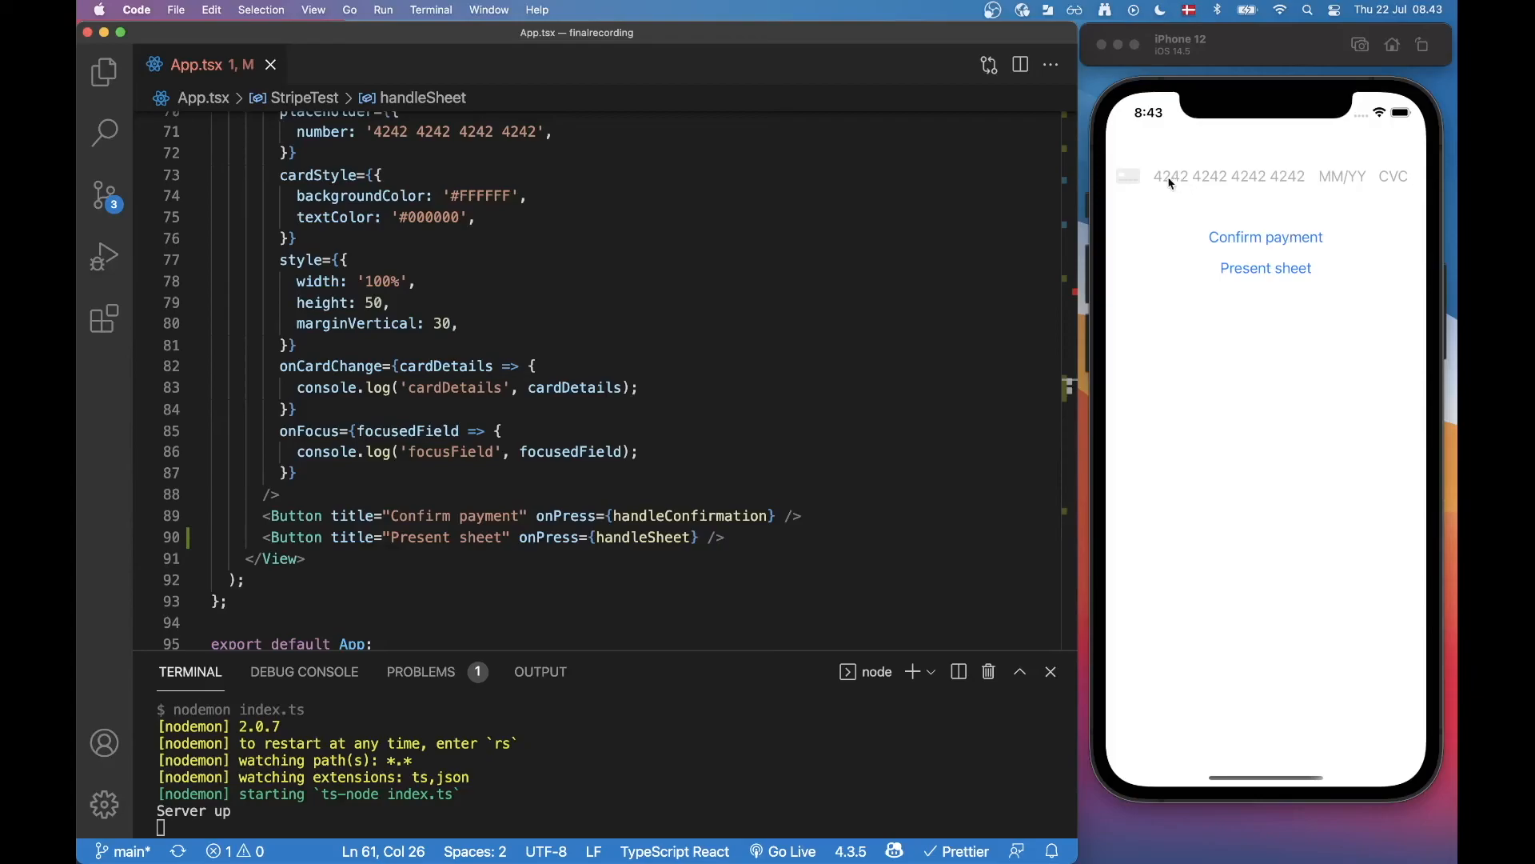
pyautogui.moveTo(1279, 277)
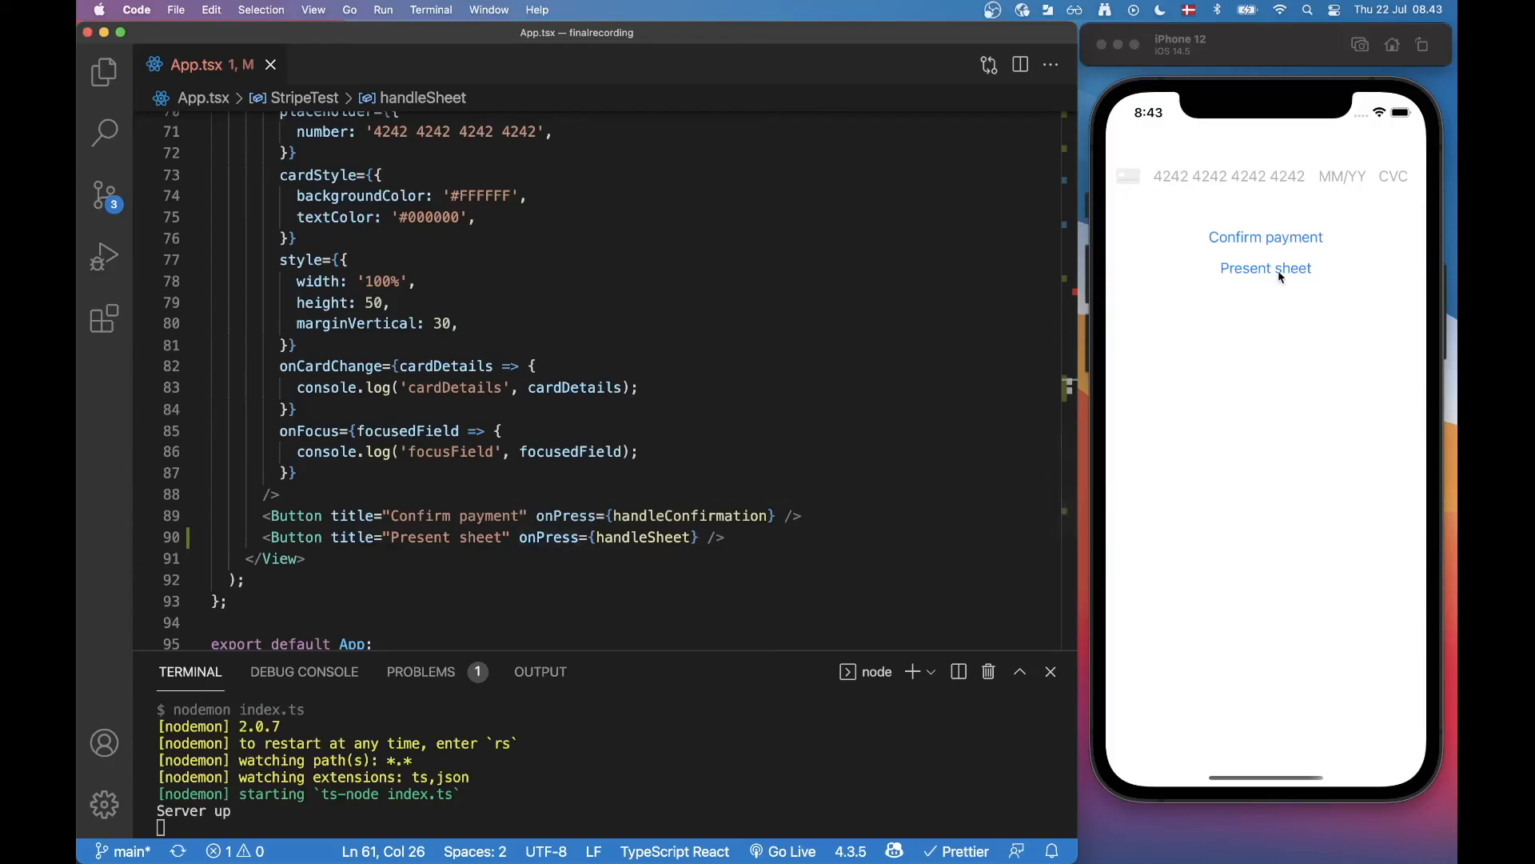